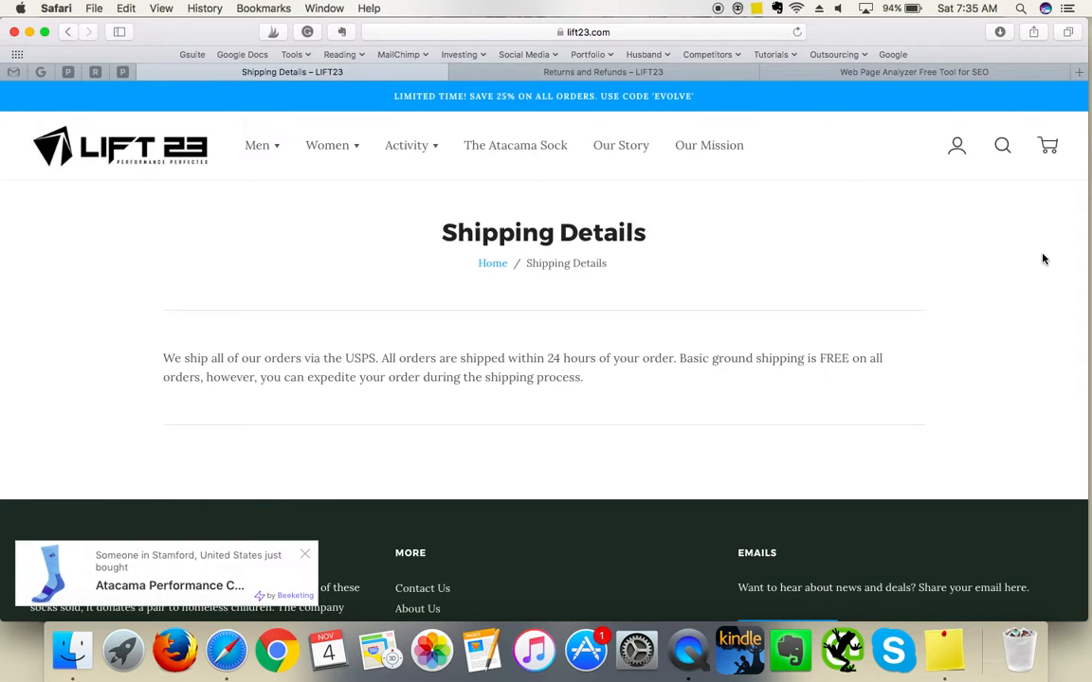
- Close the LIFT23 Shipping Details page
click(305, 554)
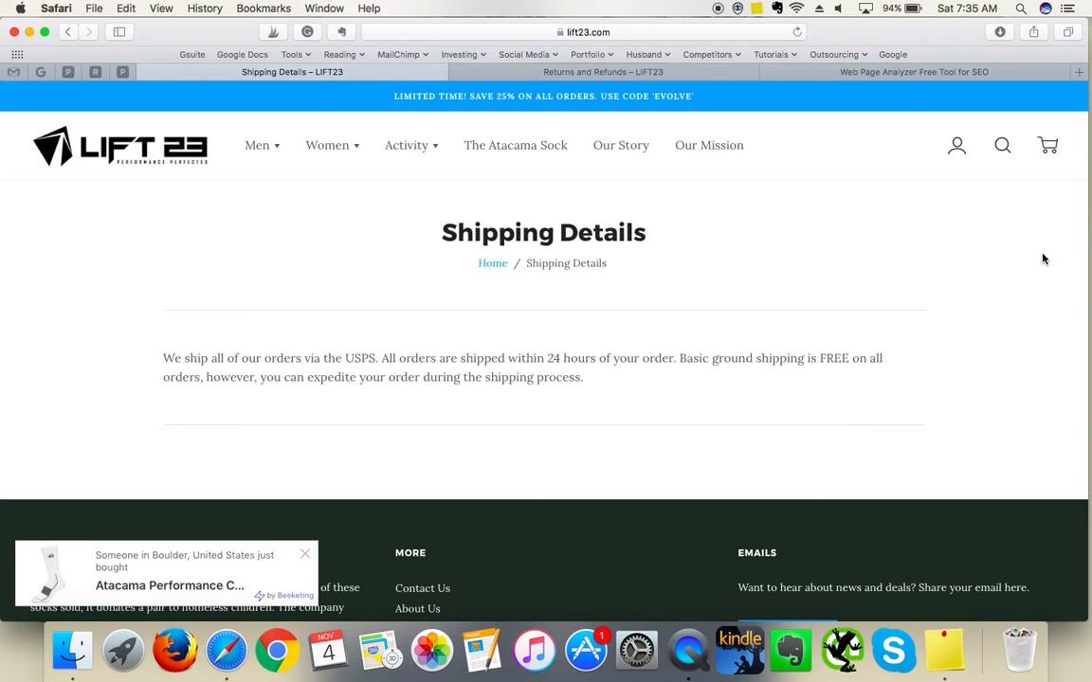
click(305, 553)
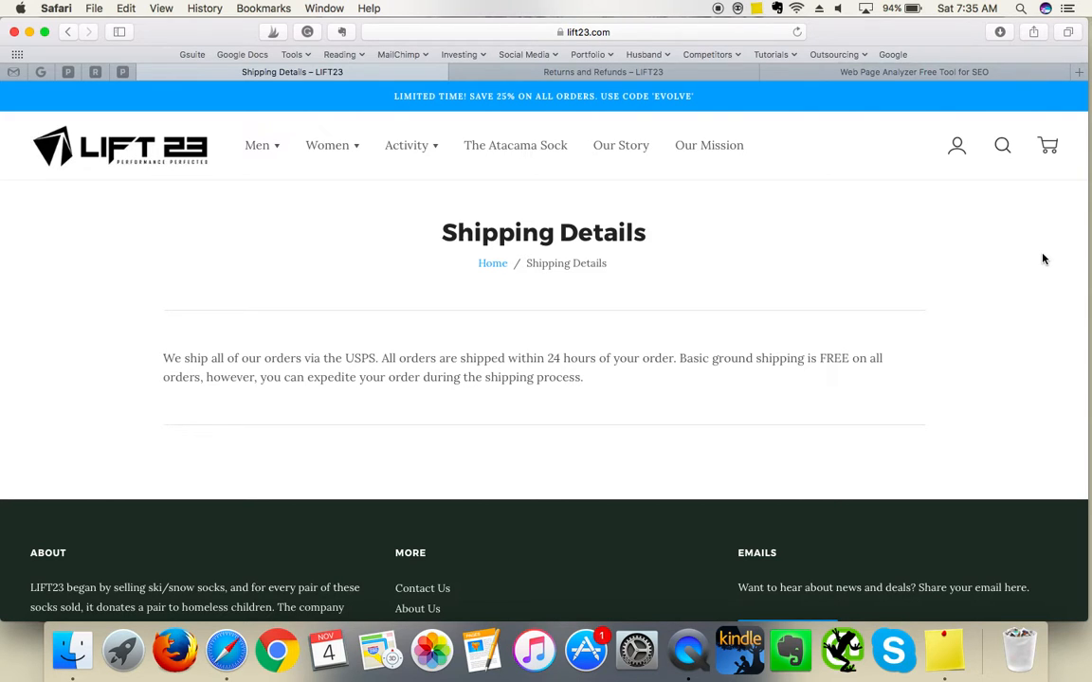
scroll(down, 3)
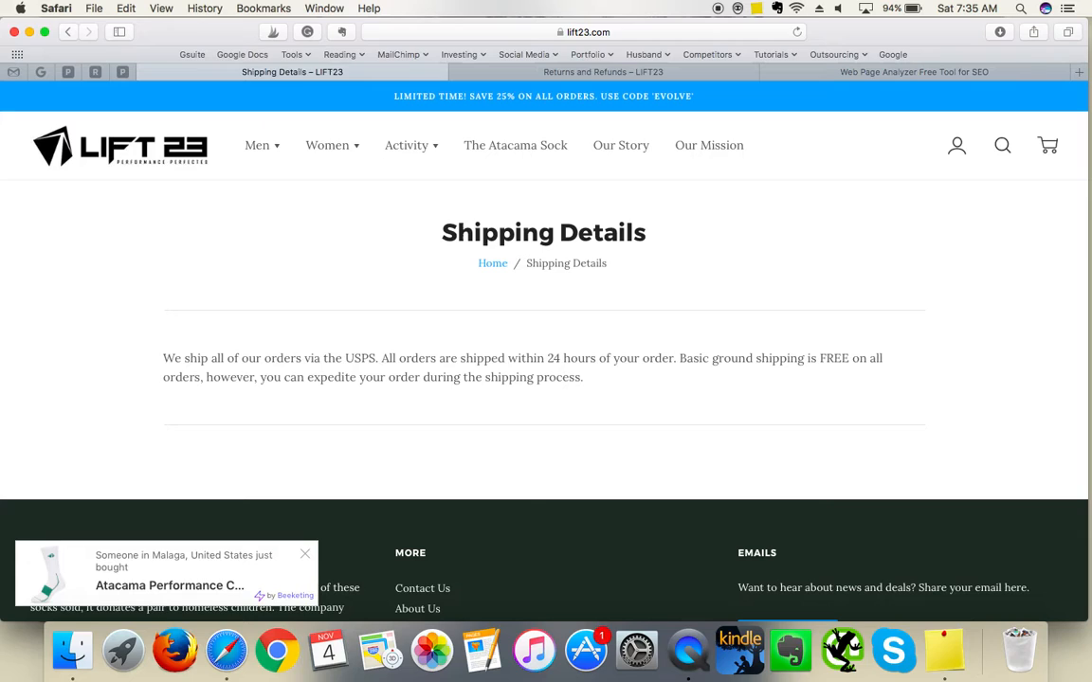
click(304, 554)
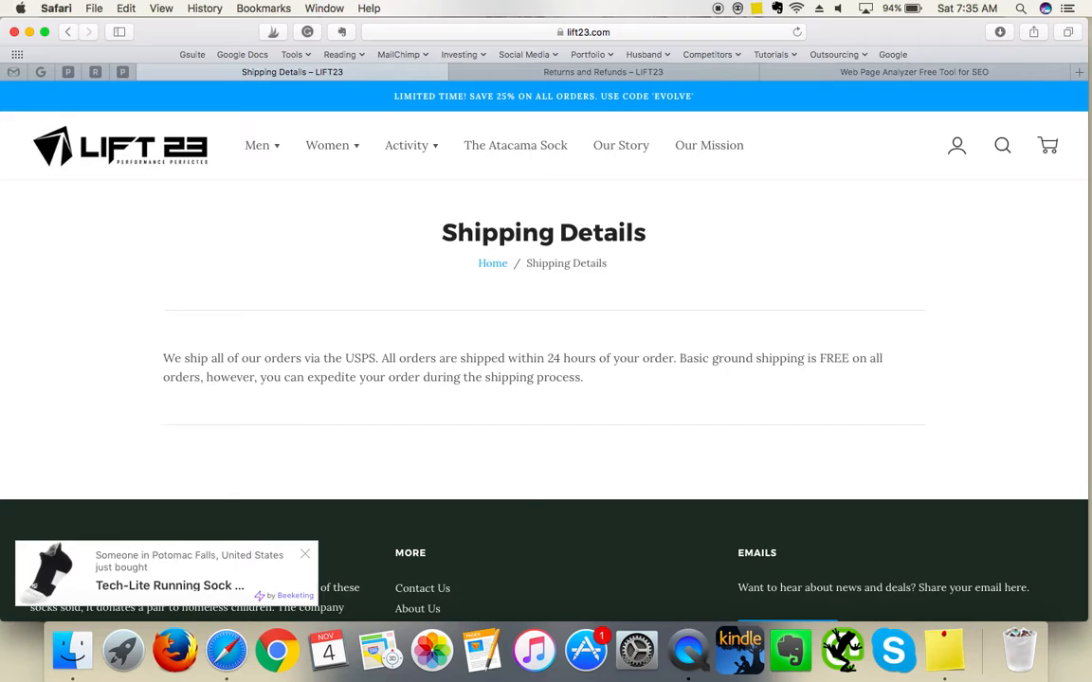
click(305, 553)
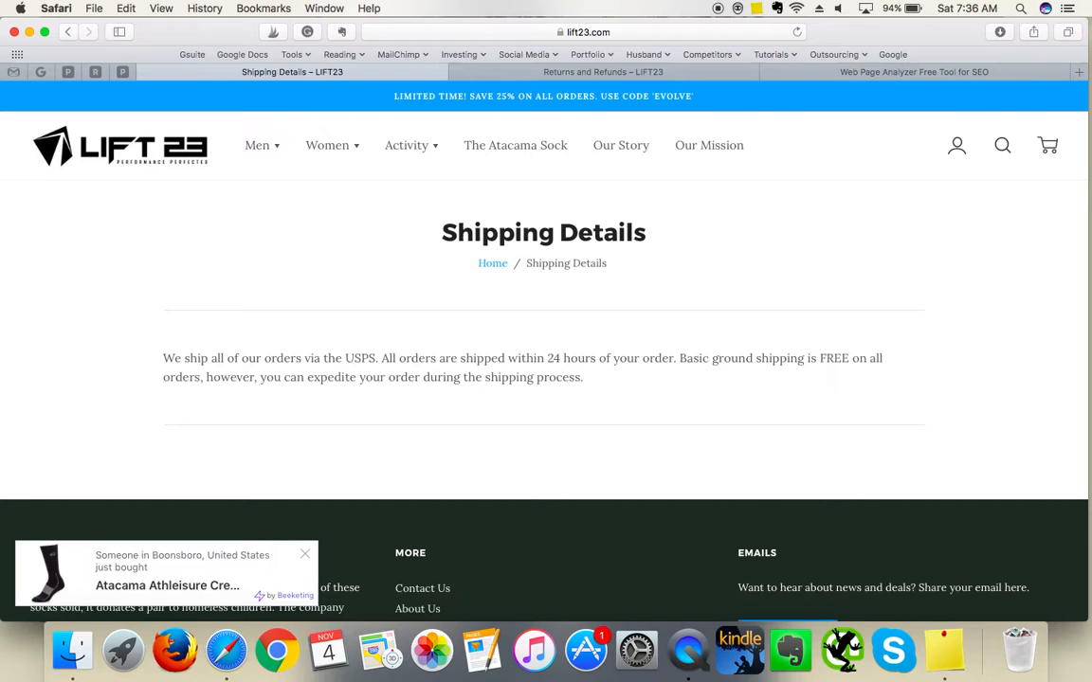
click(304, 553)
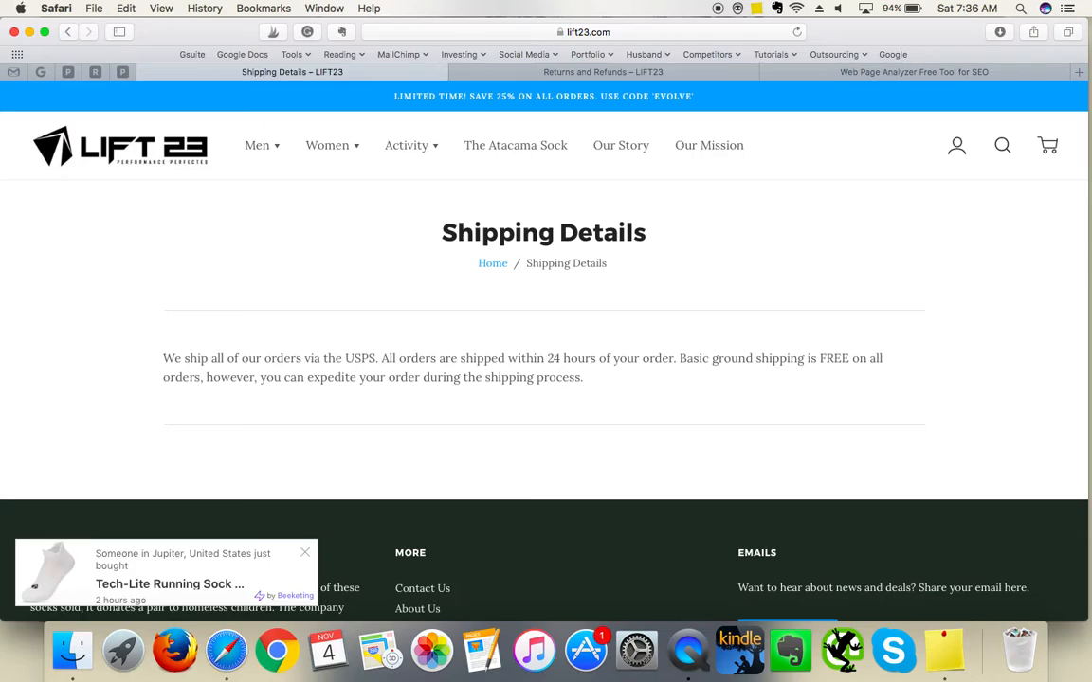
click(304, 552)
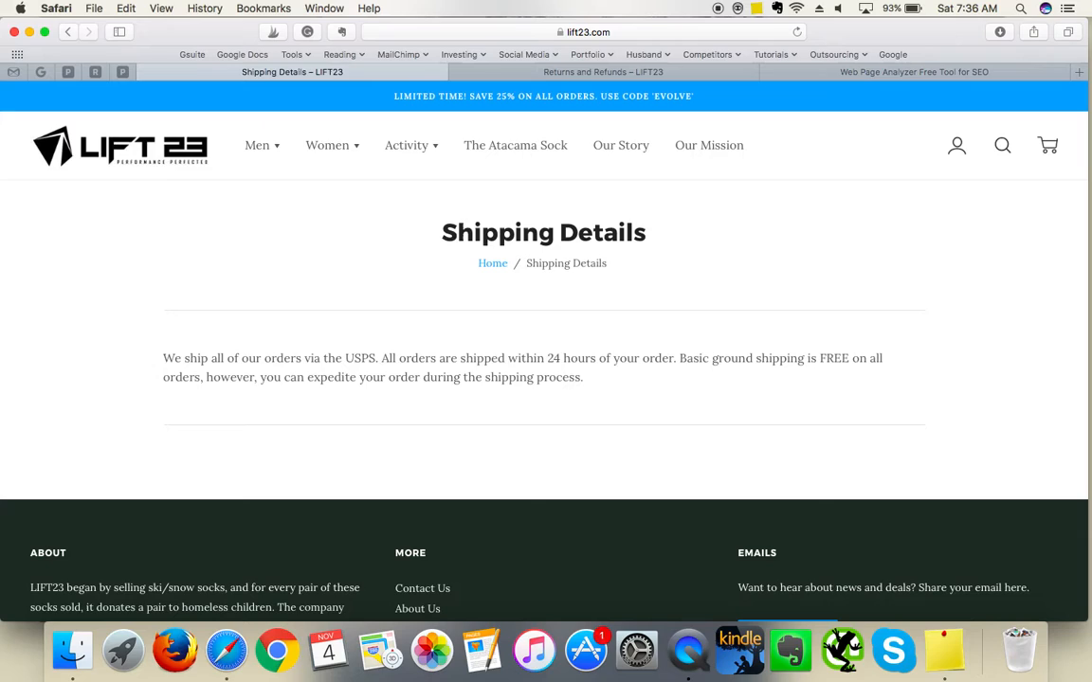
mouse_move(1066, 215)
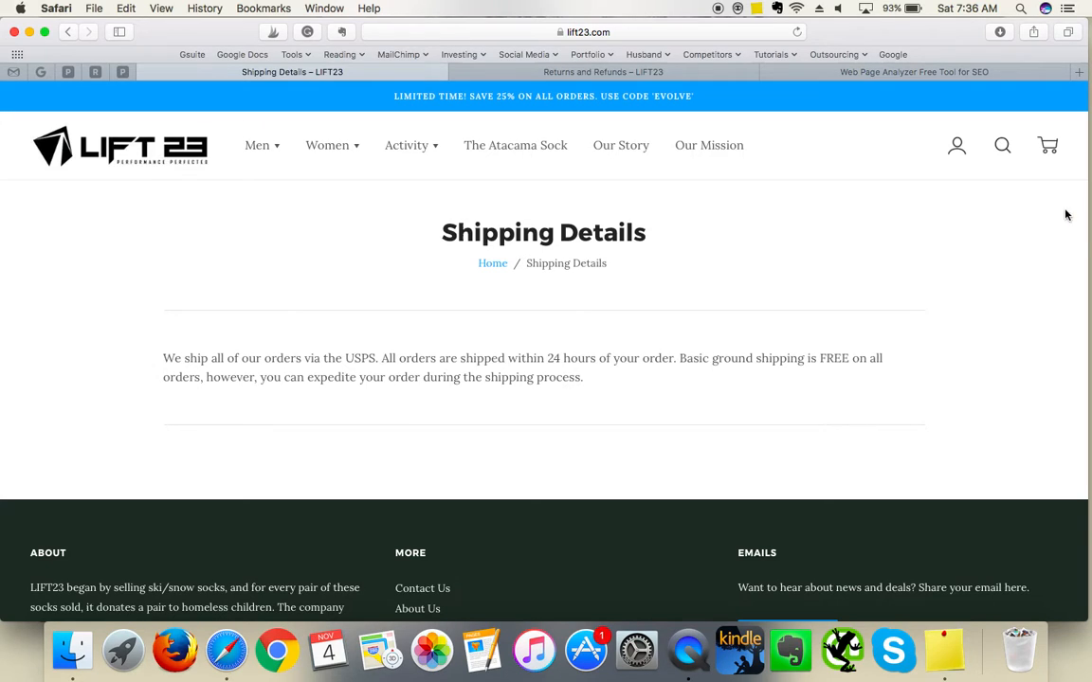
mouse_move(914, 244)
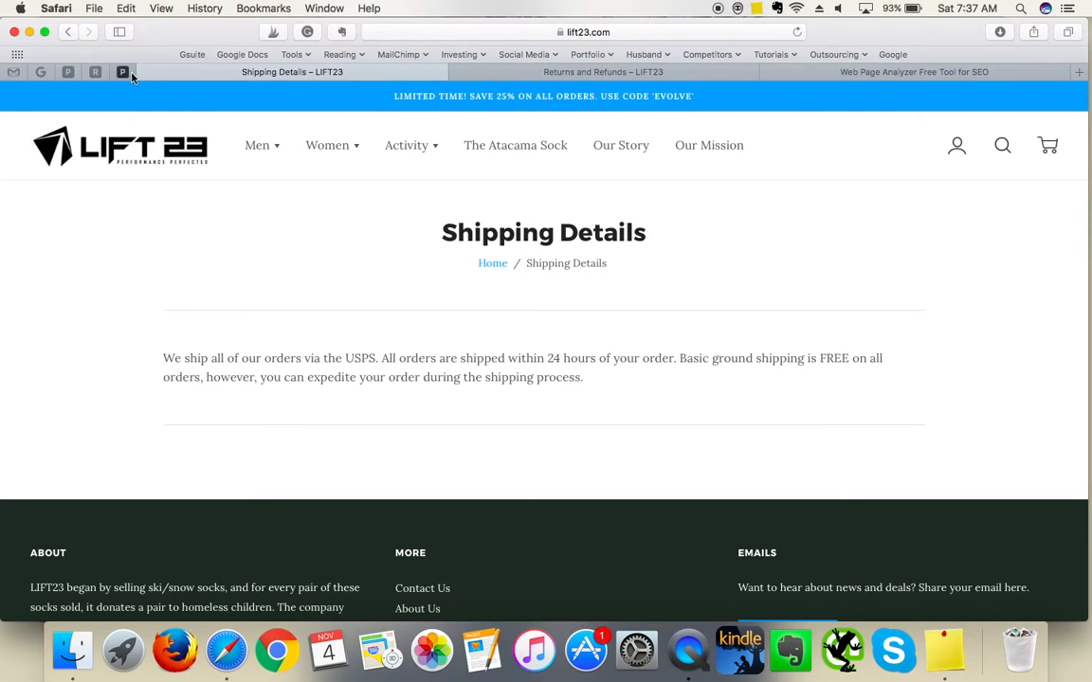
mouse_move(145, 72)
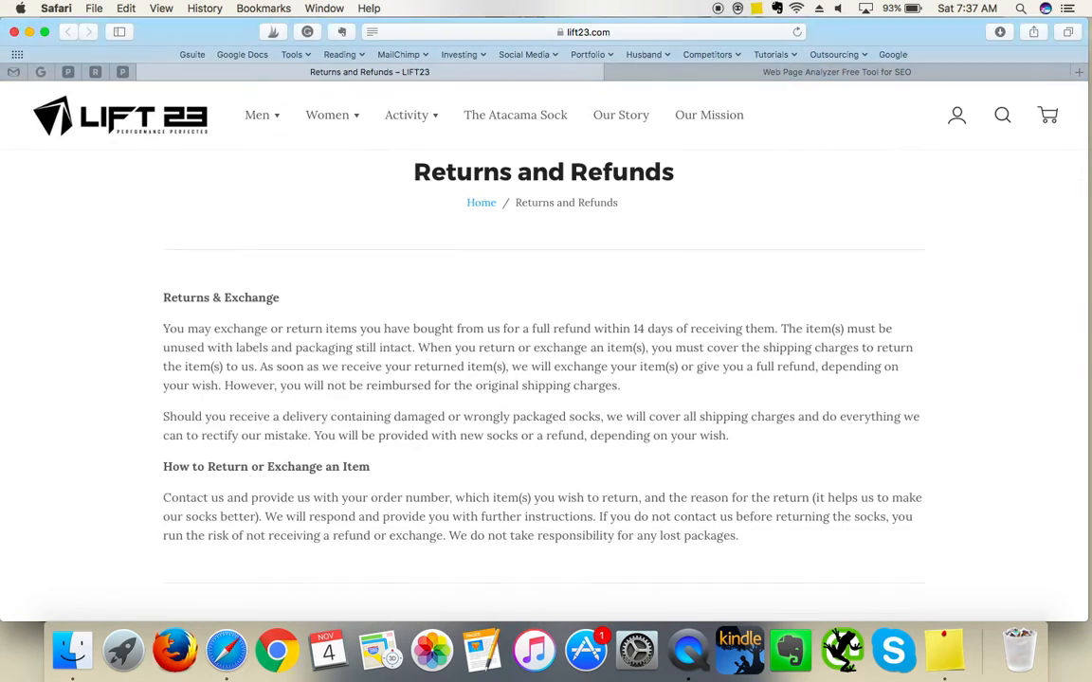
- Scroll the Returns and Refunds policy down to the footer
scroll(down, 3)
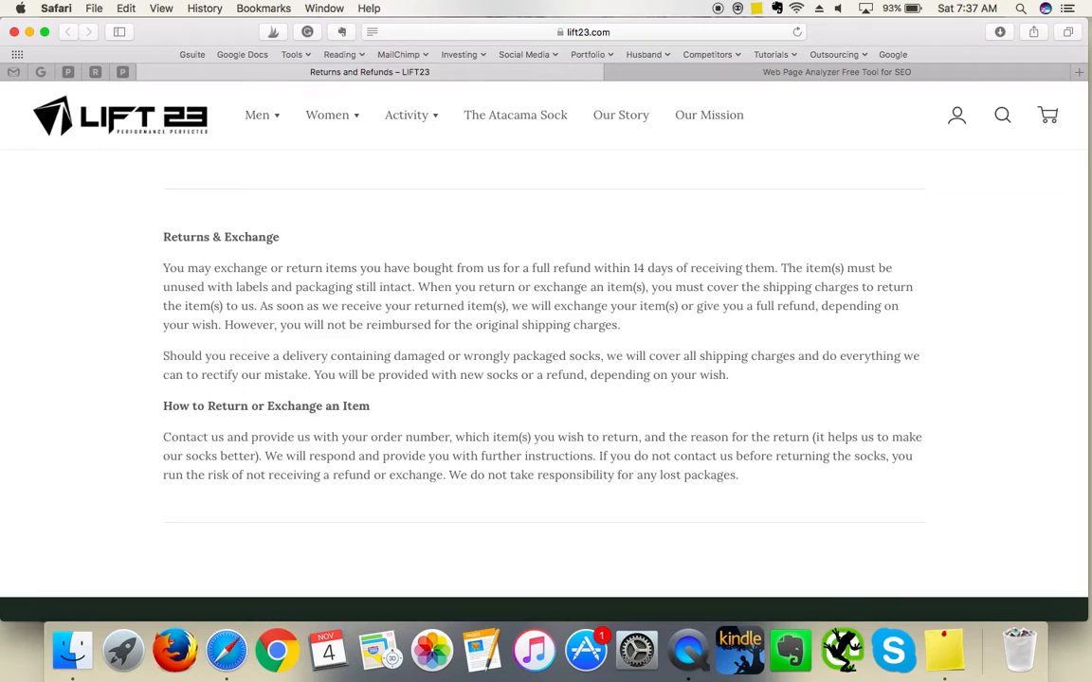
mouse_move(983, 289)
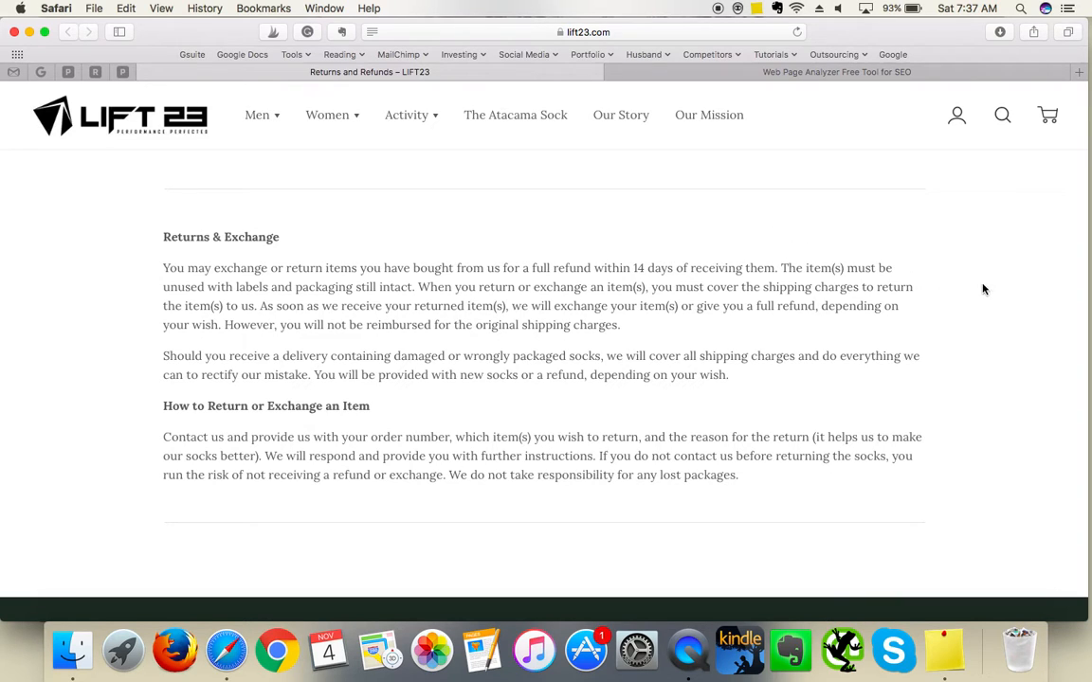
scroll(down, 3)
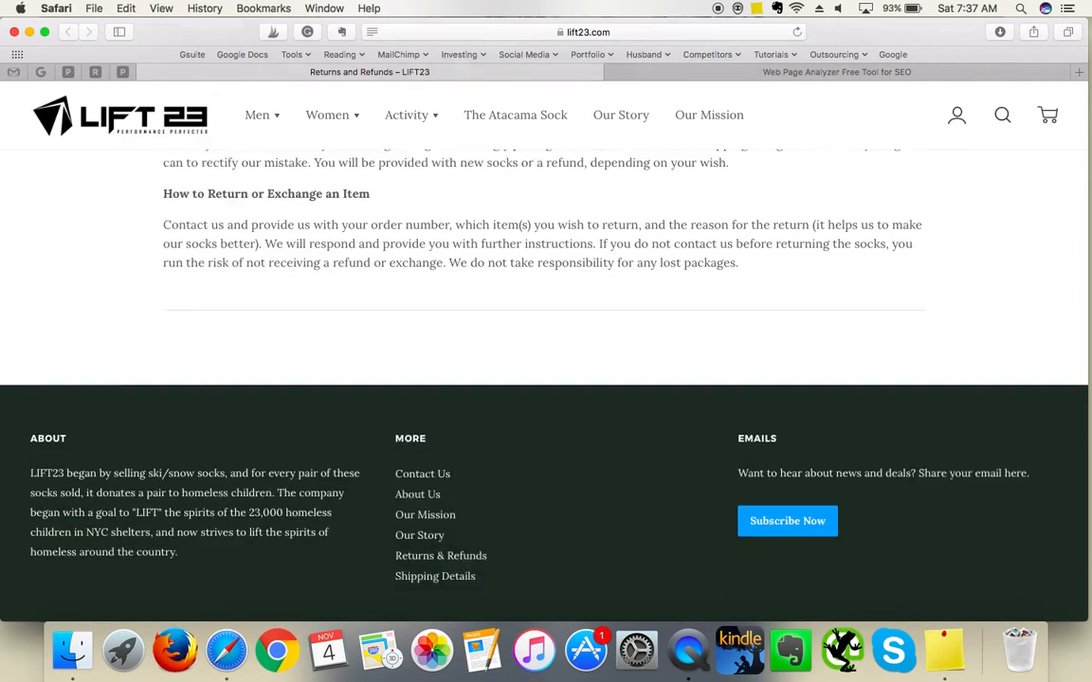
scroll(up, 3)
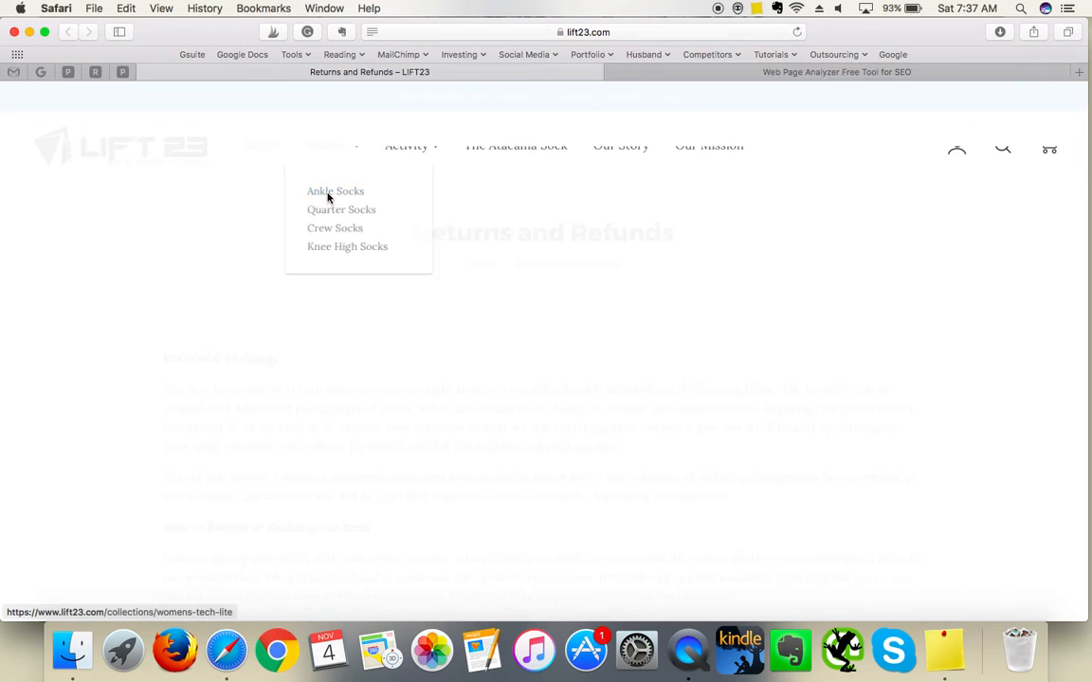
- Open Women's Tech-Lite and browse its running sock grid
click(334, 190)
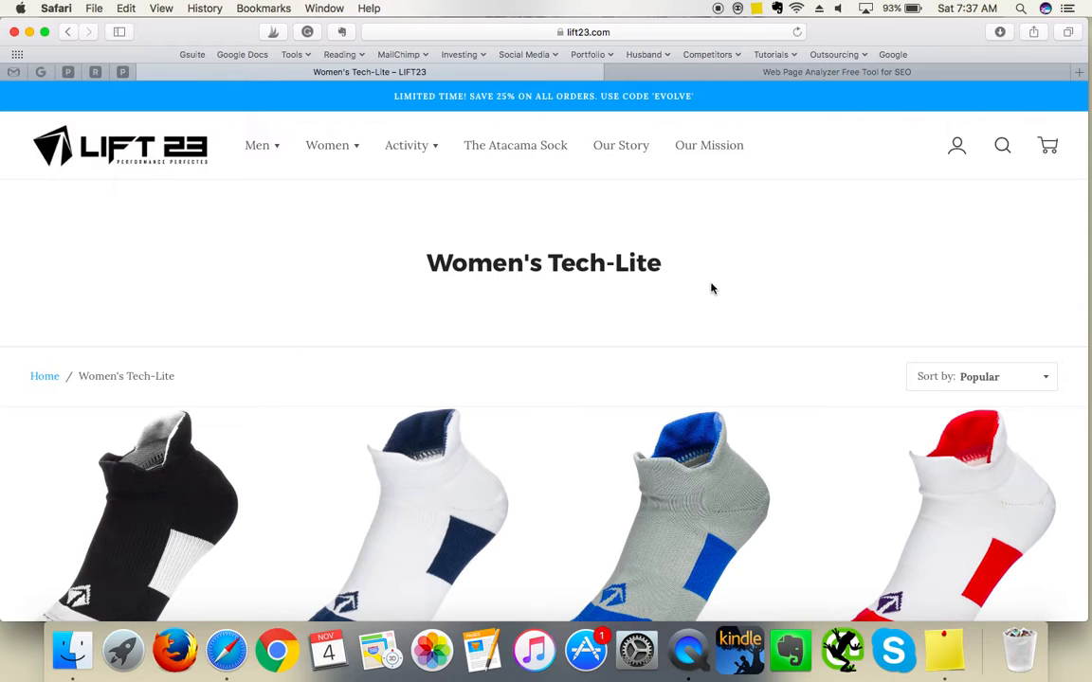
scroll(down, 3)
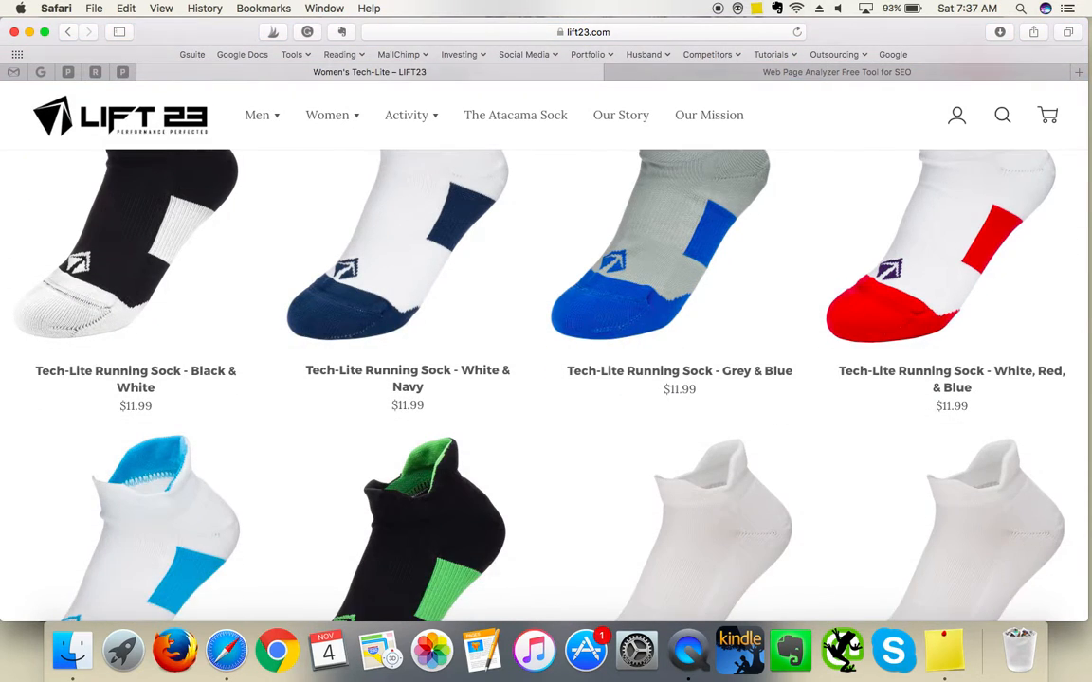
scroll(down, 3)
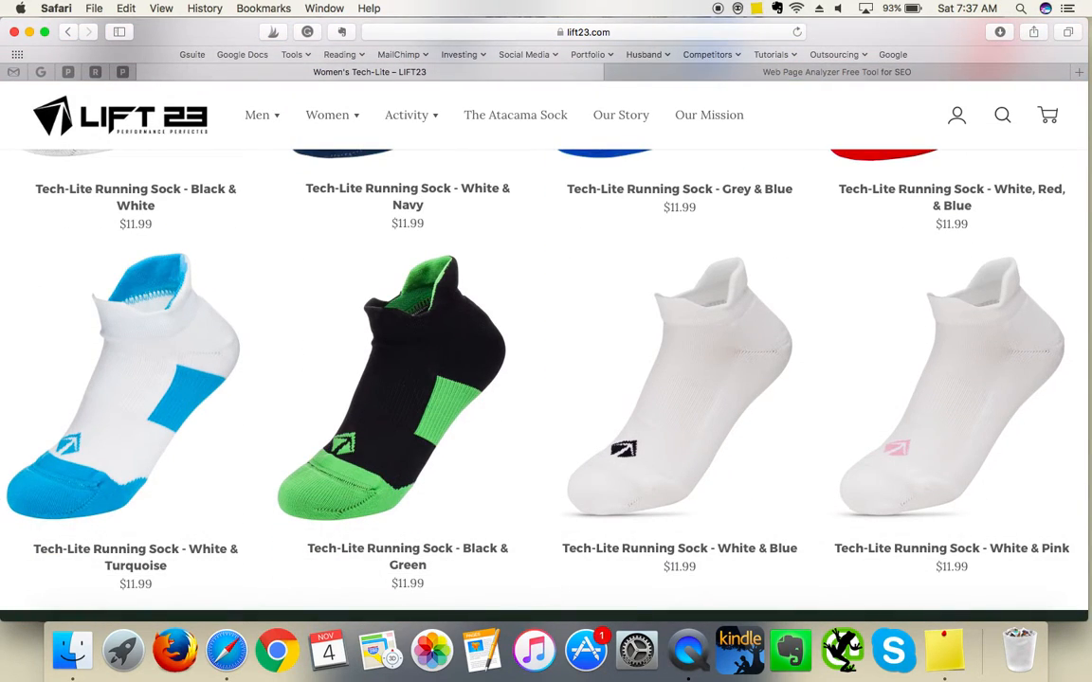
scroll(down, 3)
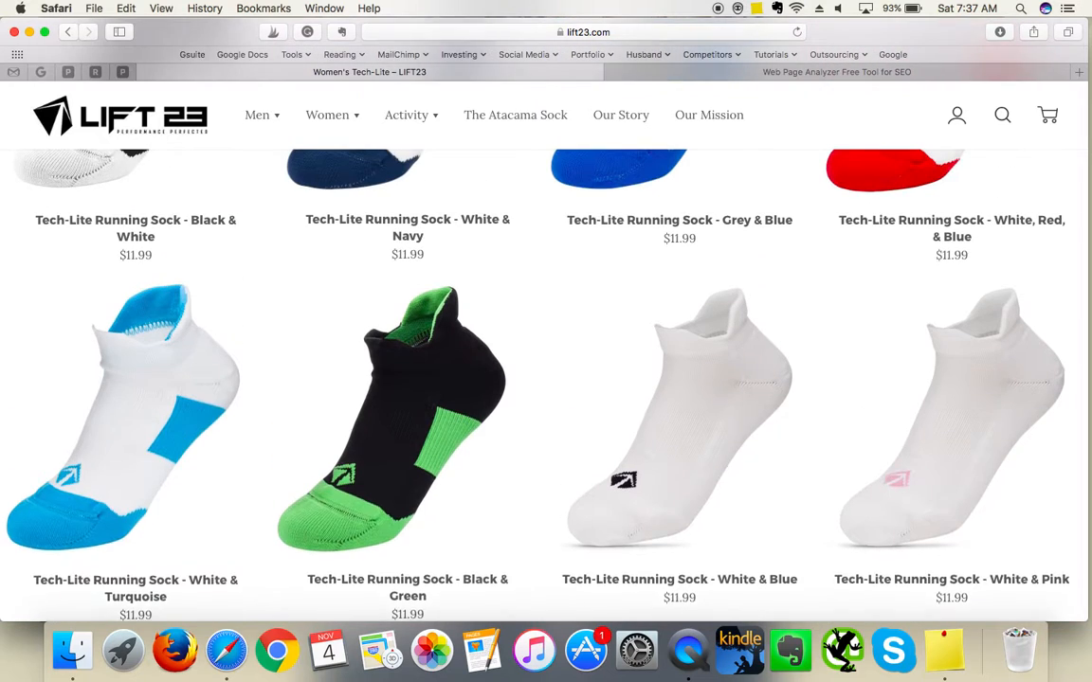
scroll(up, 3)
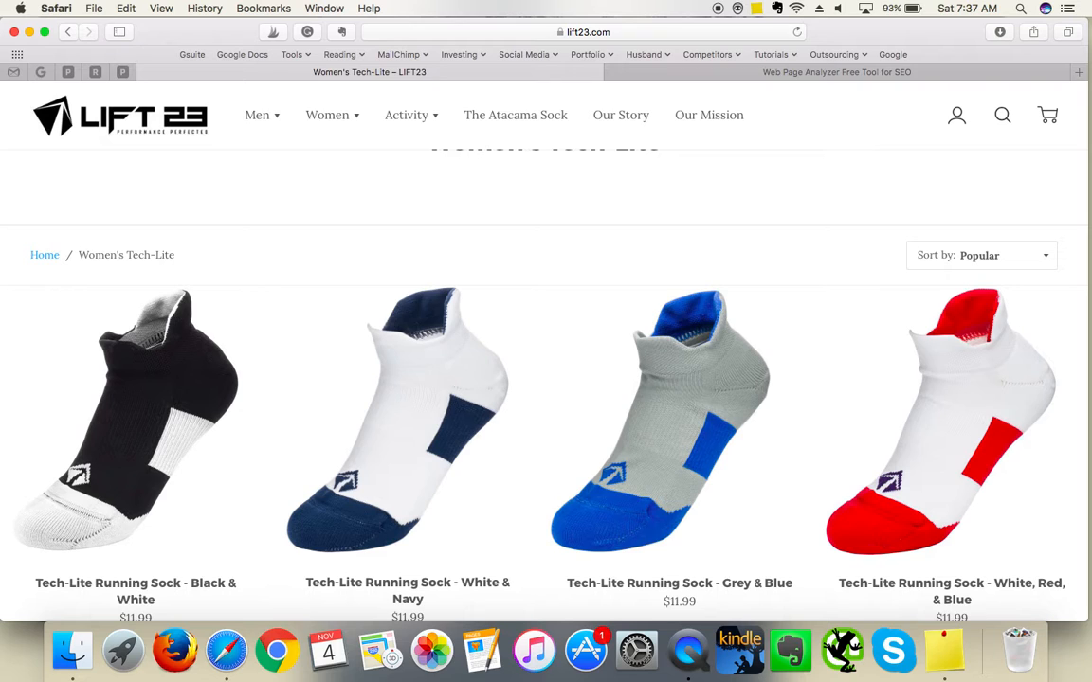
scroll(down, 3)
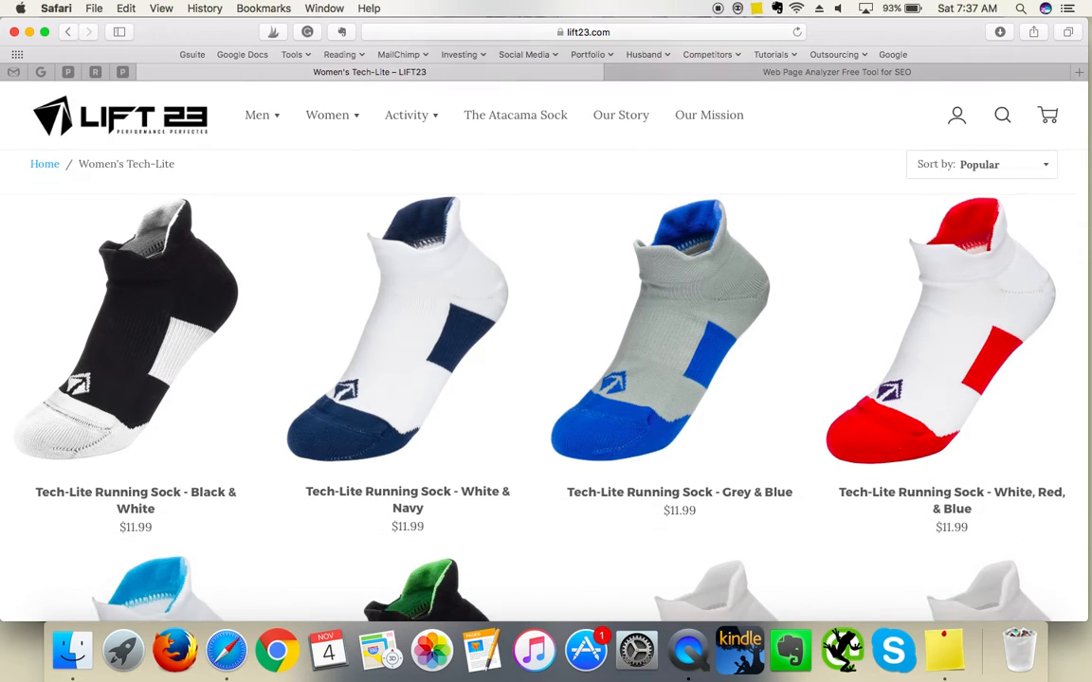
scroll(down, 3)
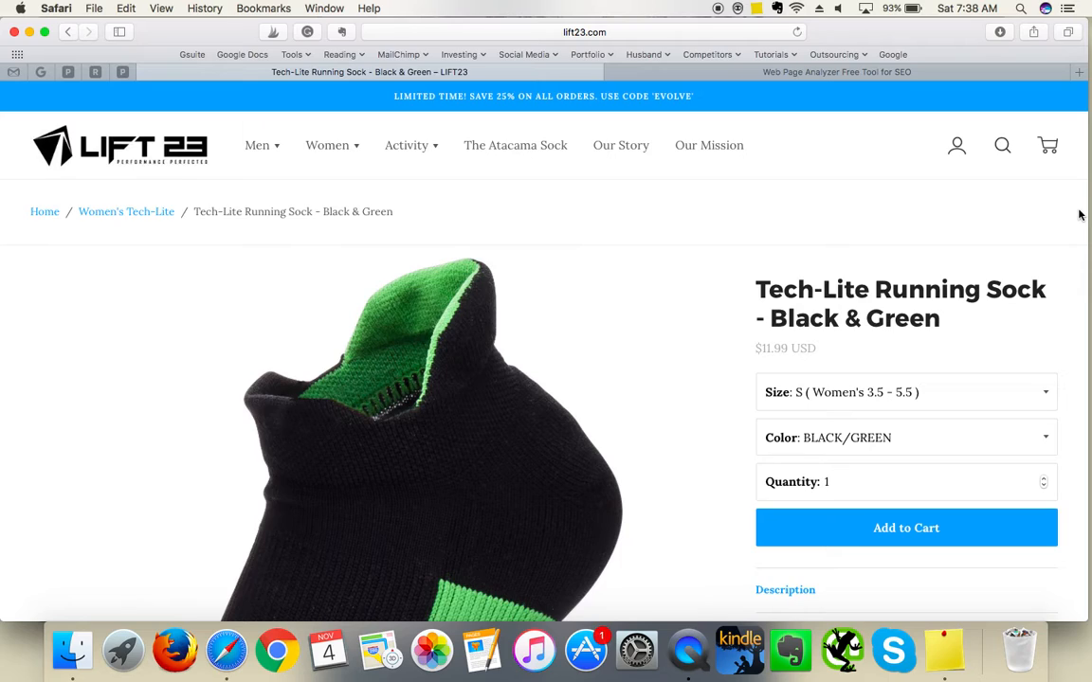
mouse_move(1019, 238)
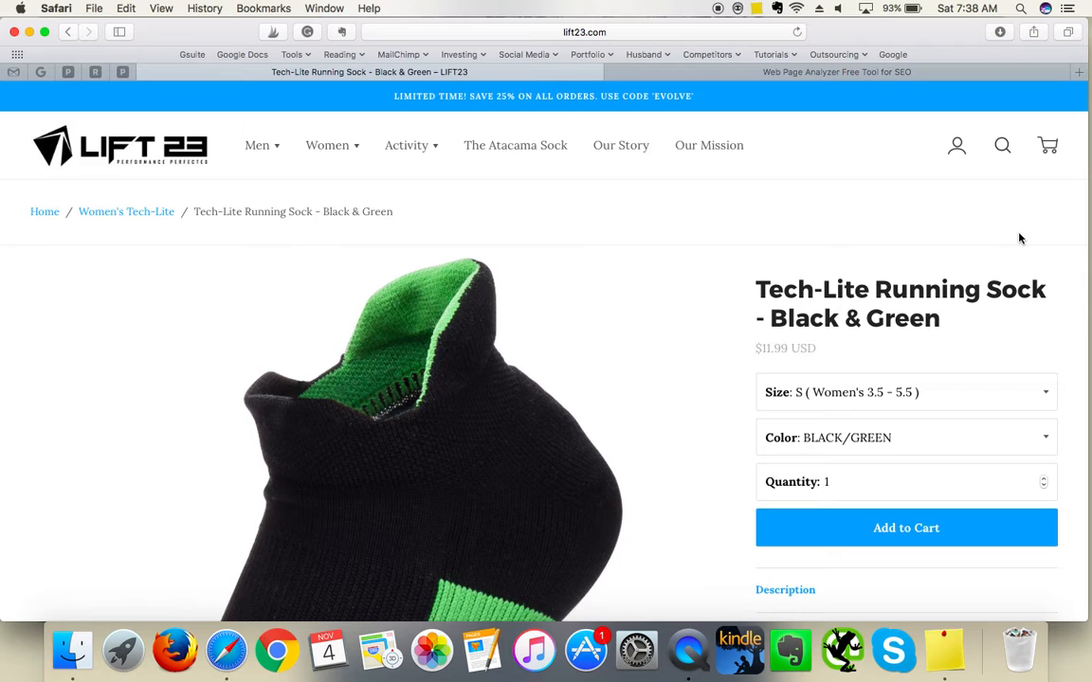
- Review the Tech-Lite Running Sock page to the footer, then view the lift23.com SEO report
scroll(down, 3)
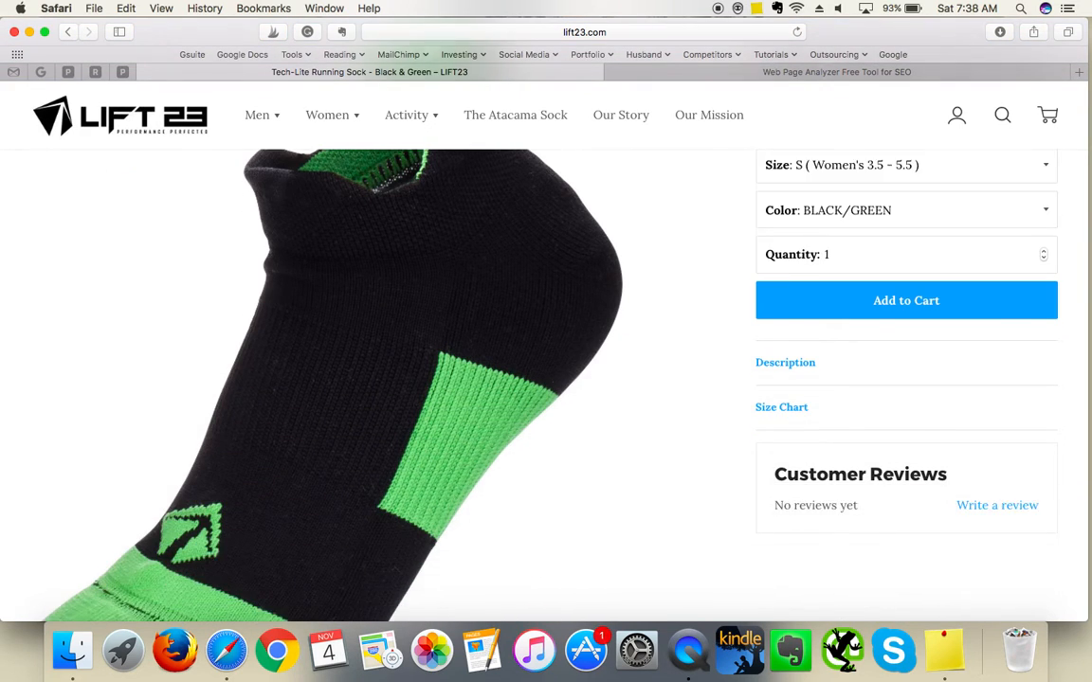
scroll(down, 3)
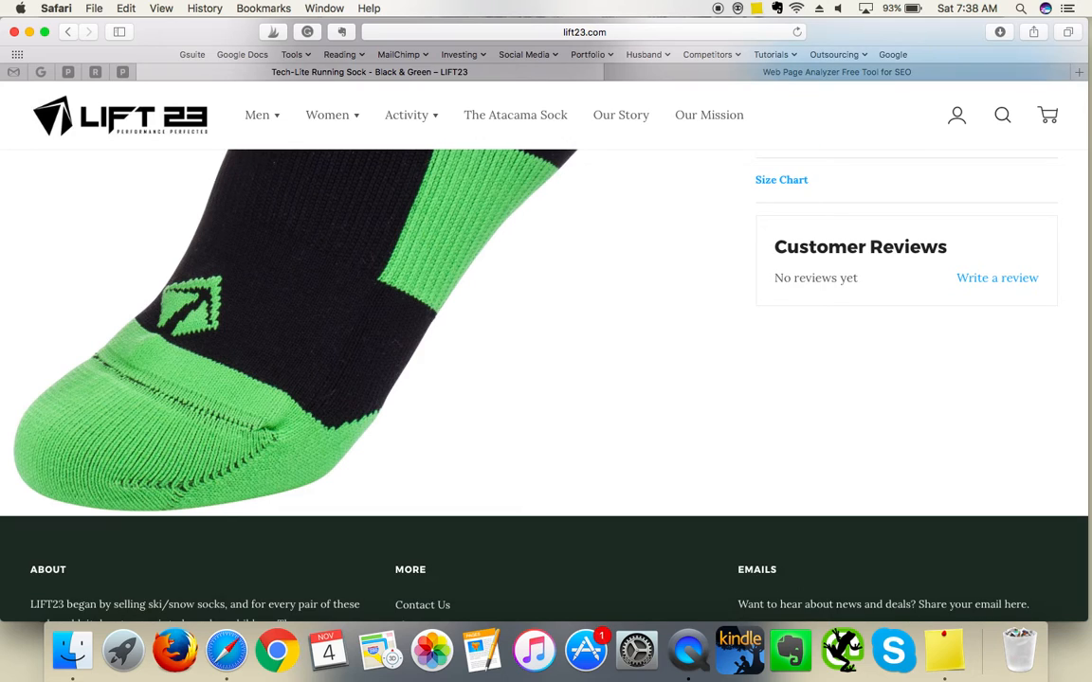
scroll(up, 3)
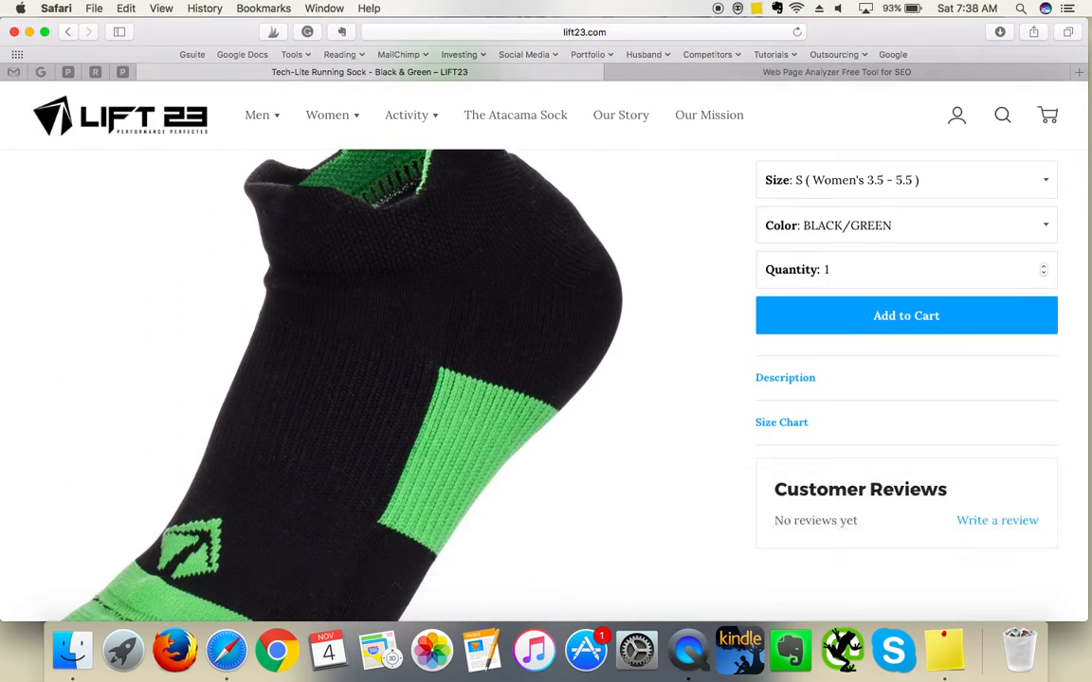
scroll(down, 3)
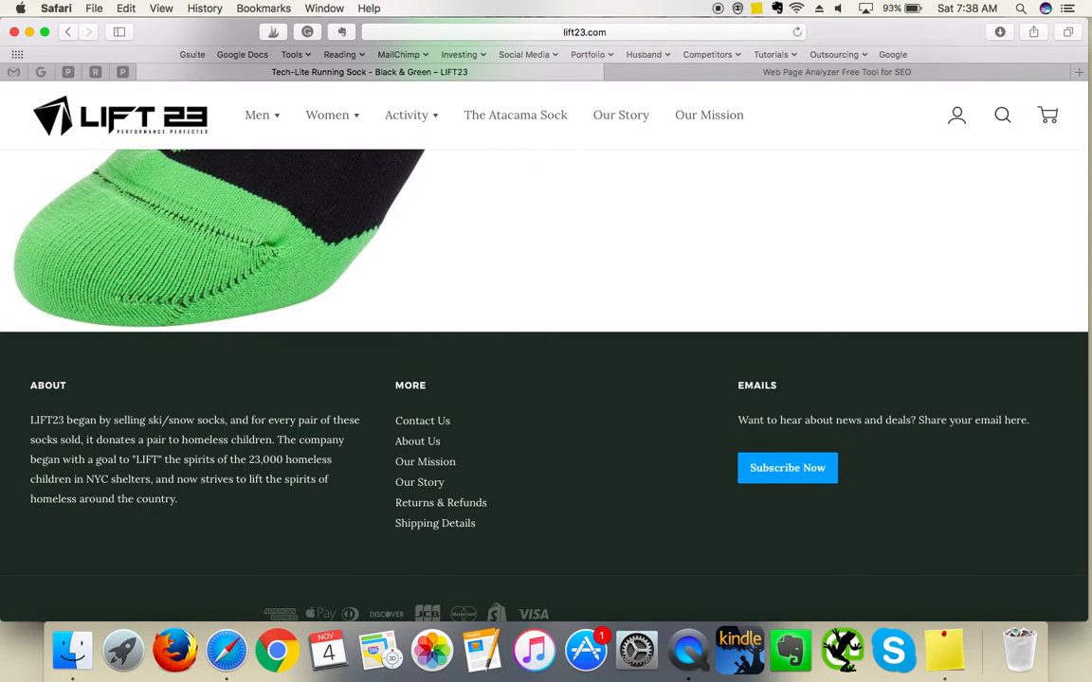
scroll(up, 3)
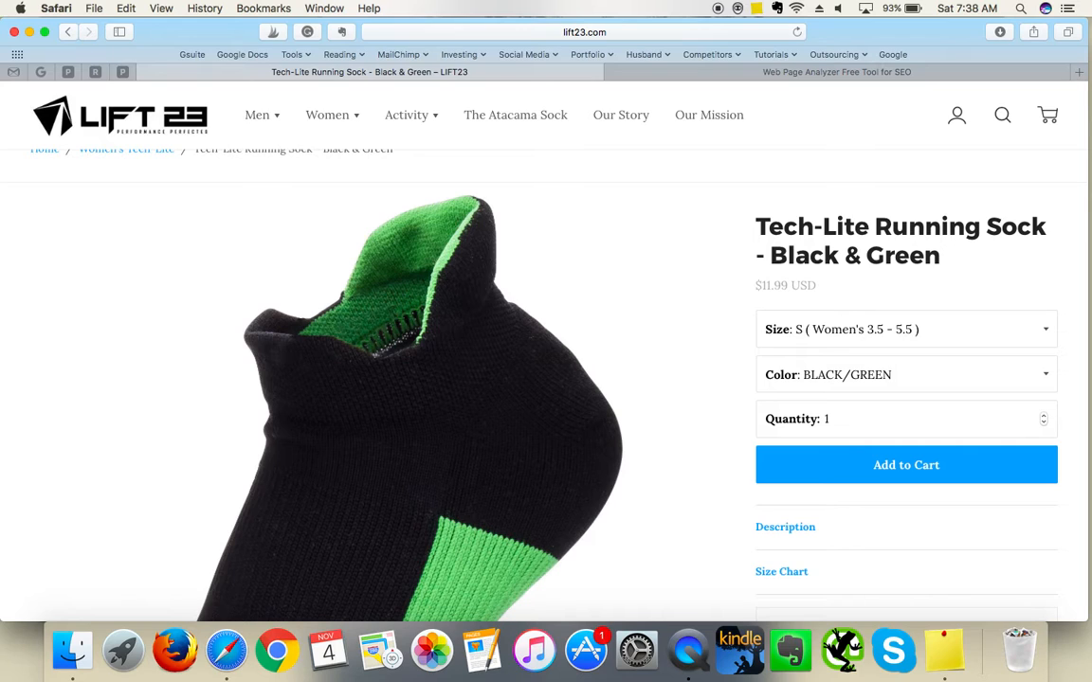
scroll(down, 3)
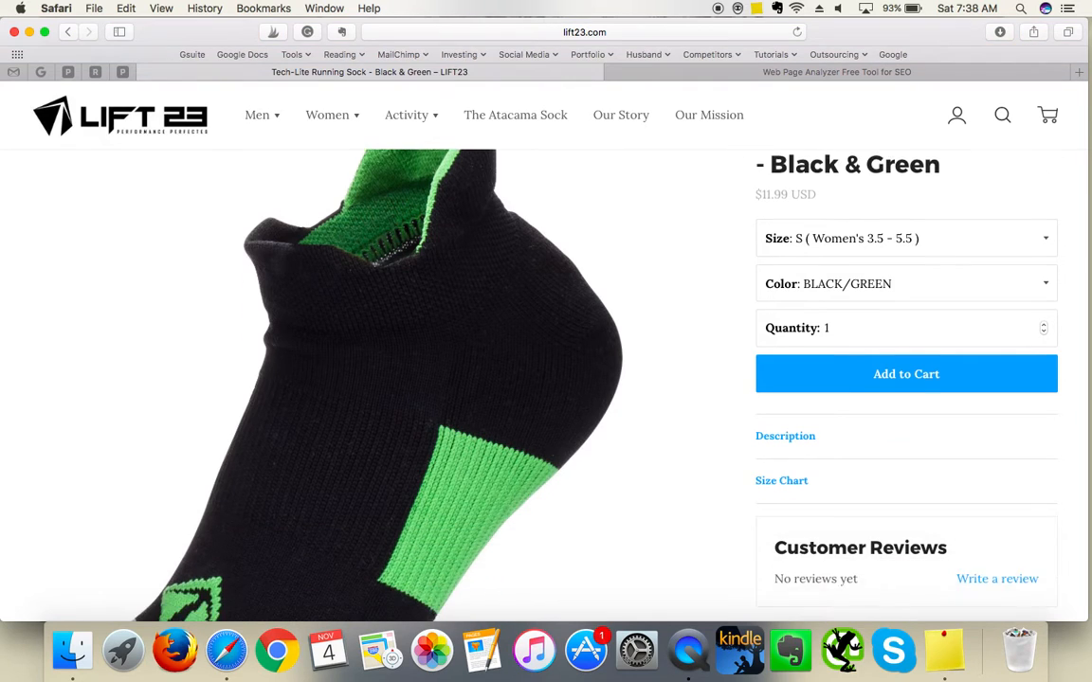
scroll(down, 3)
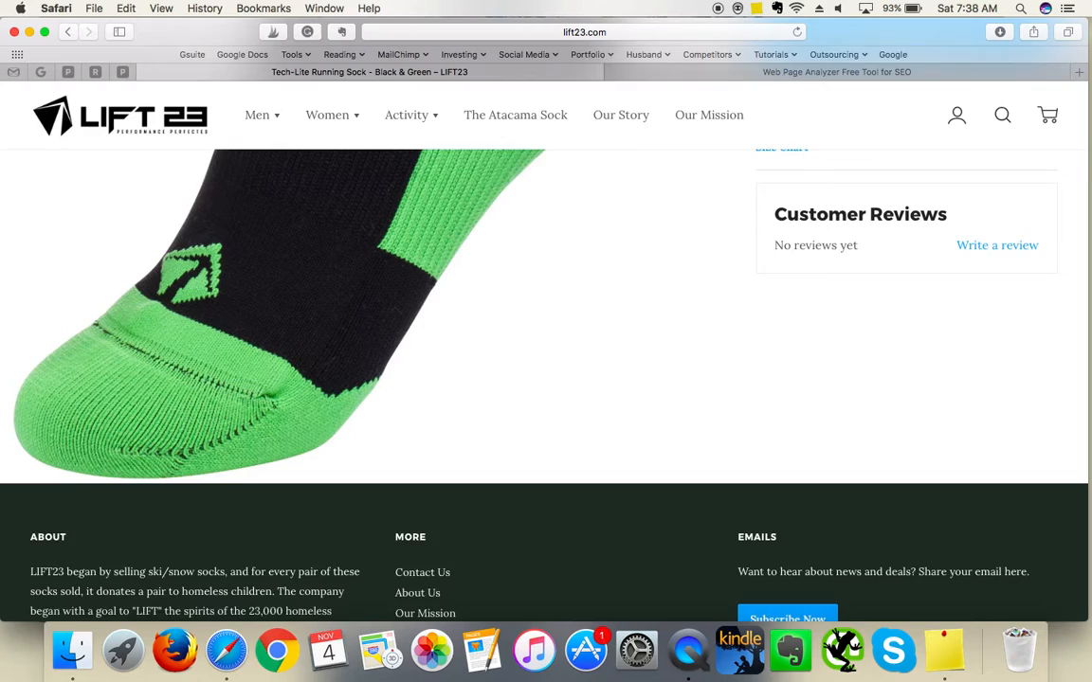
scroll(down, 3)
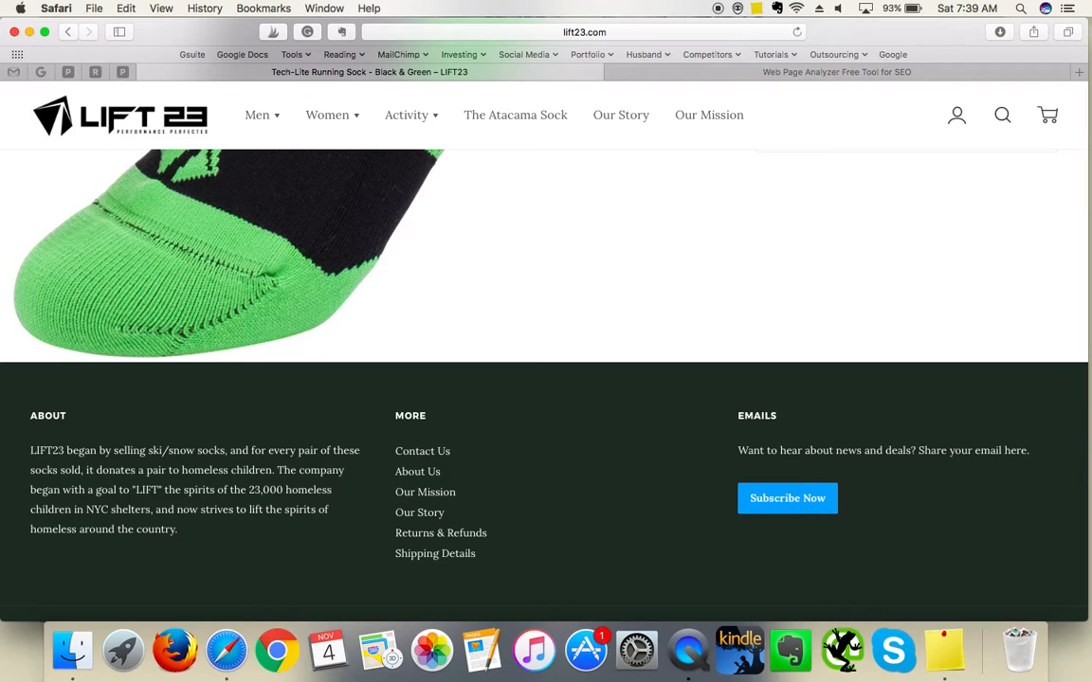
mouse_move(727, 169)
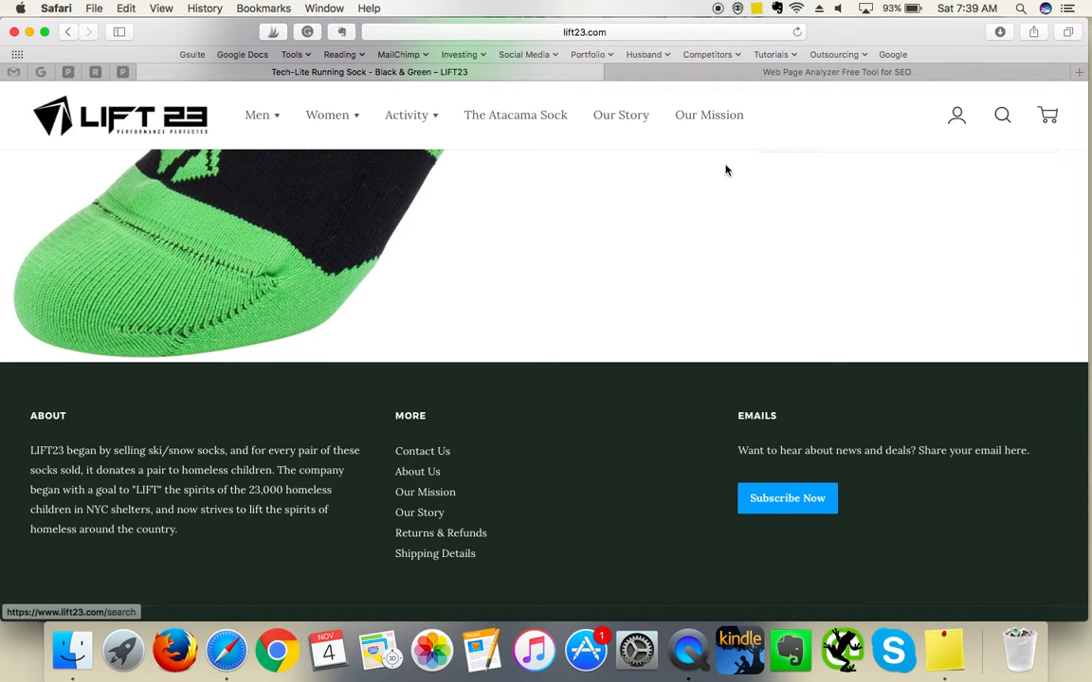
mouse_move(1062, 239)
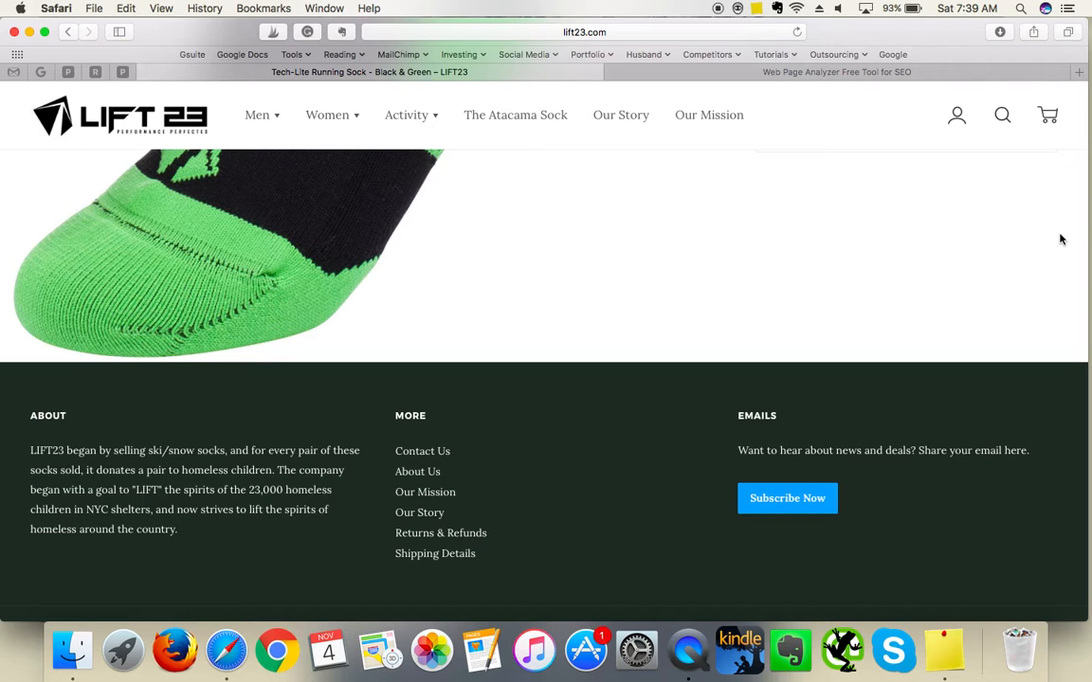
scroll(up, 3)
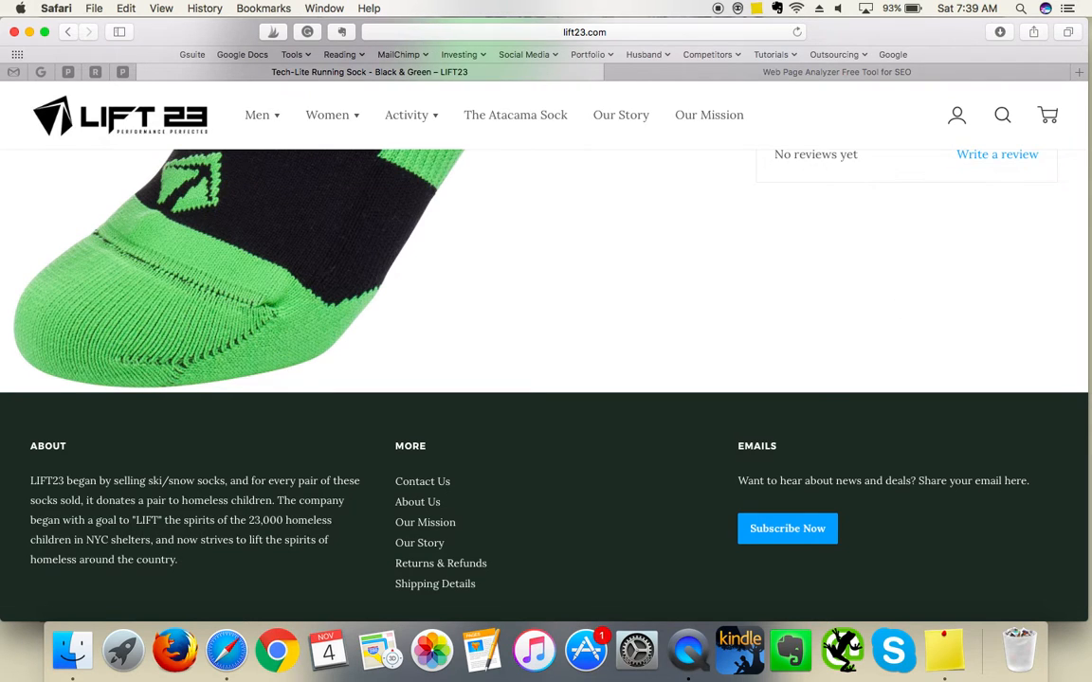
scroll(up, 3)
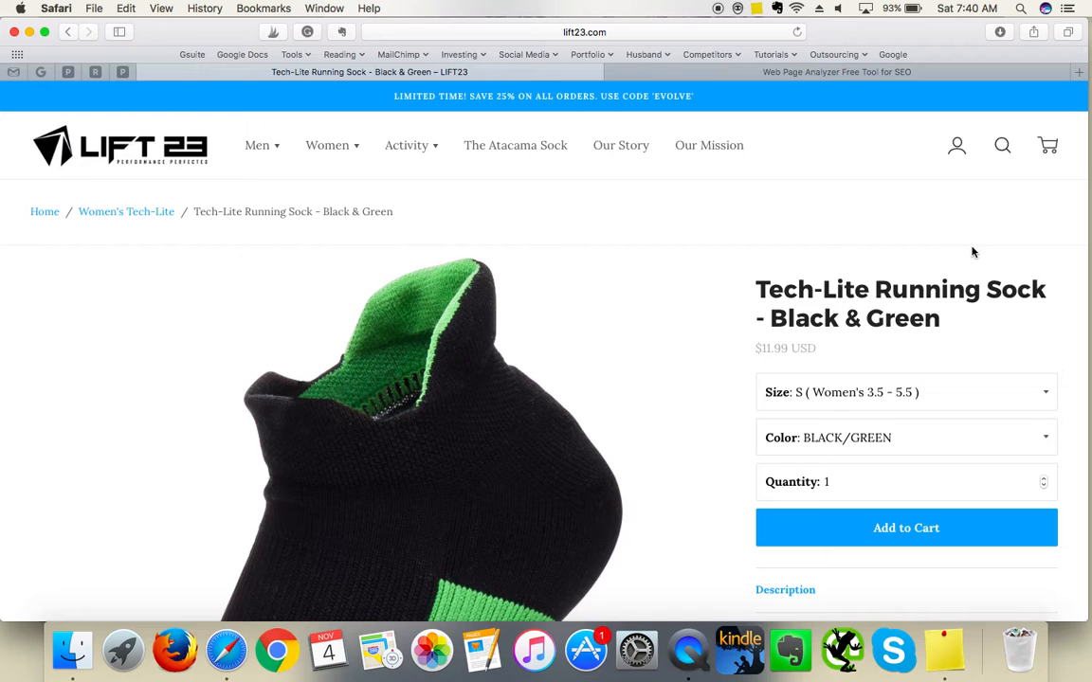
click(836, 72)
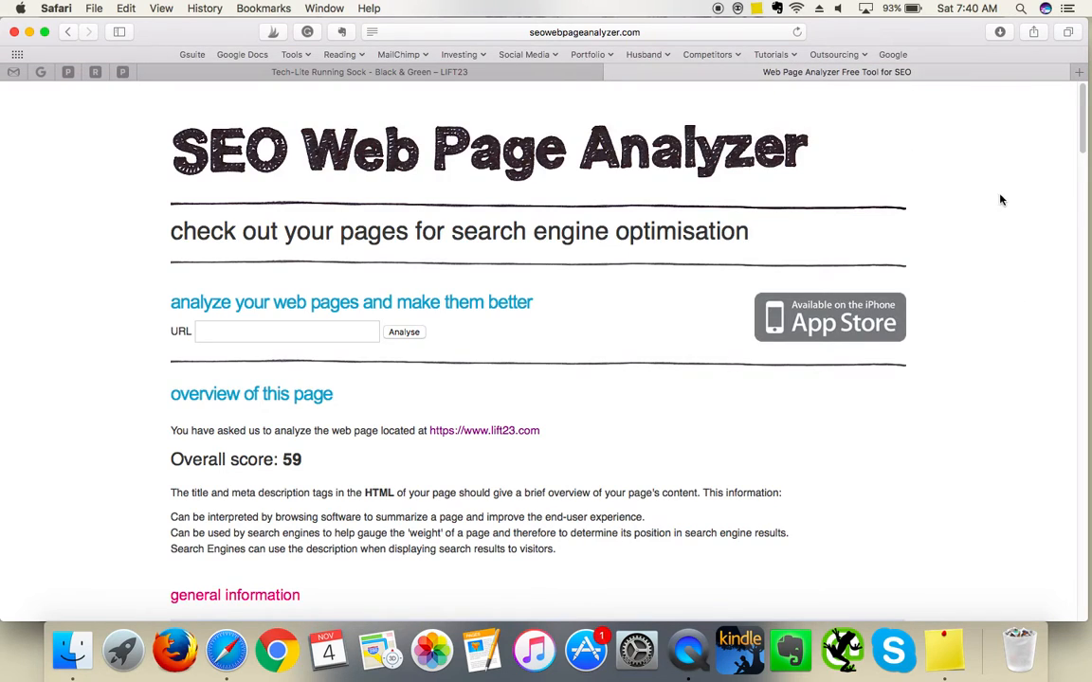
mouse_move(1010, 208)
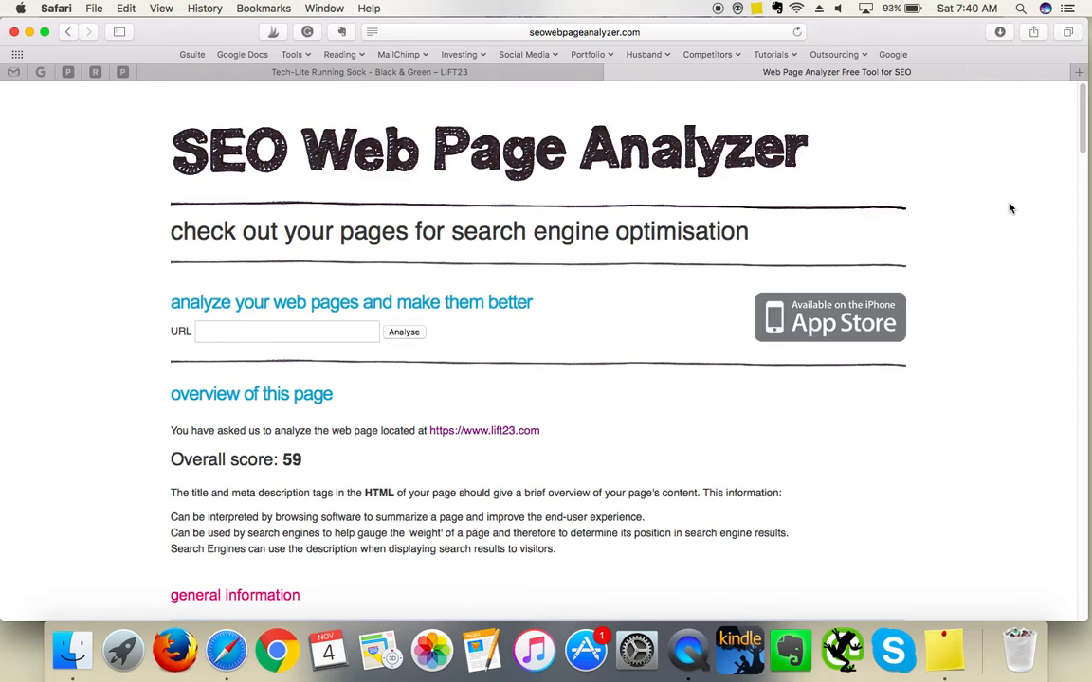
scroll(down, 3)
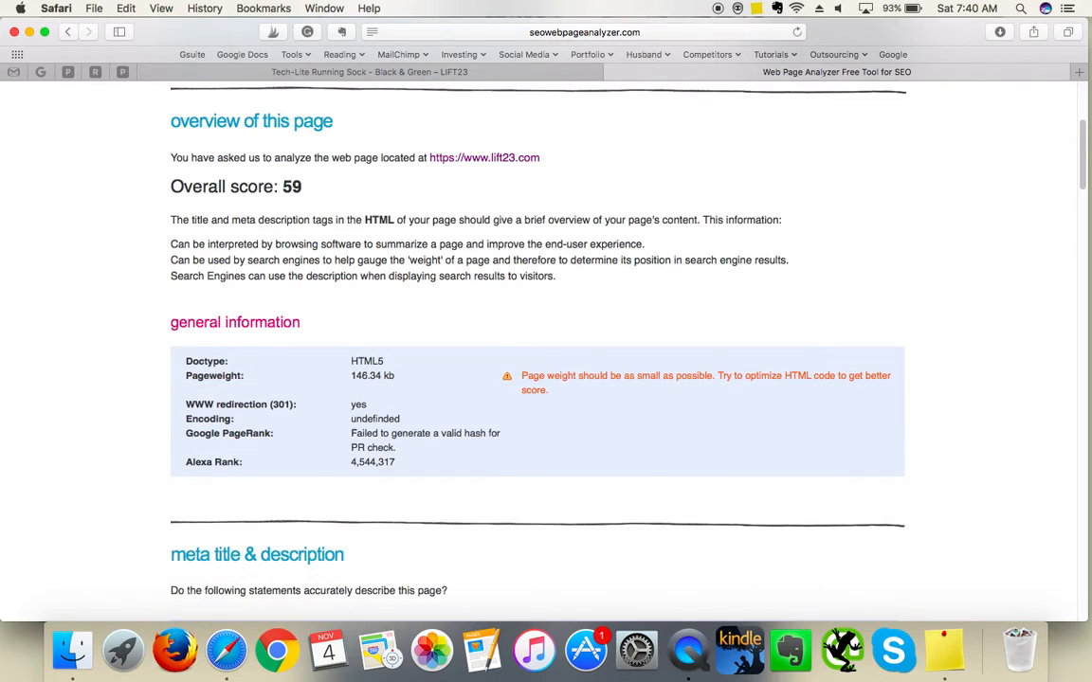
scroll(down, 3)
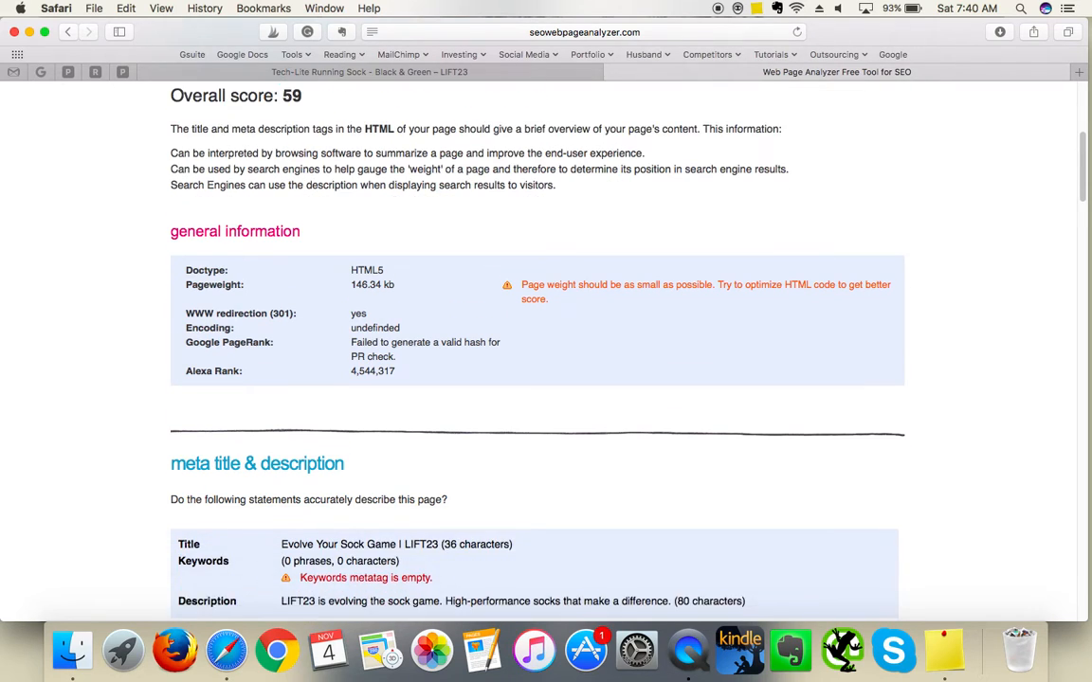
scroll(down, 3)
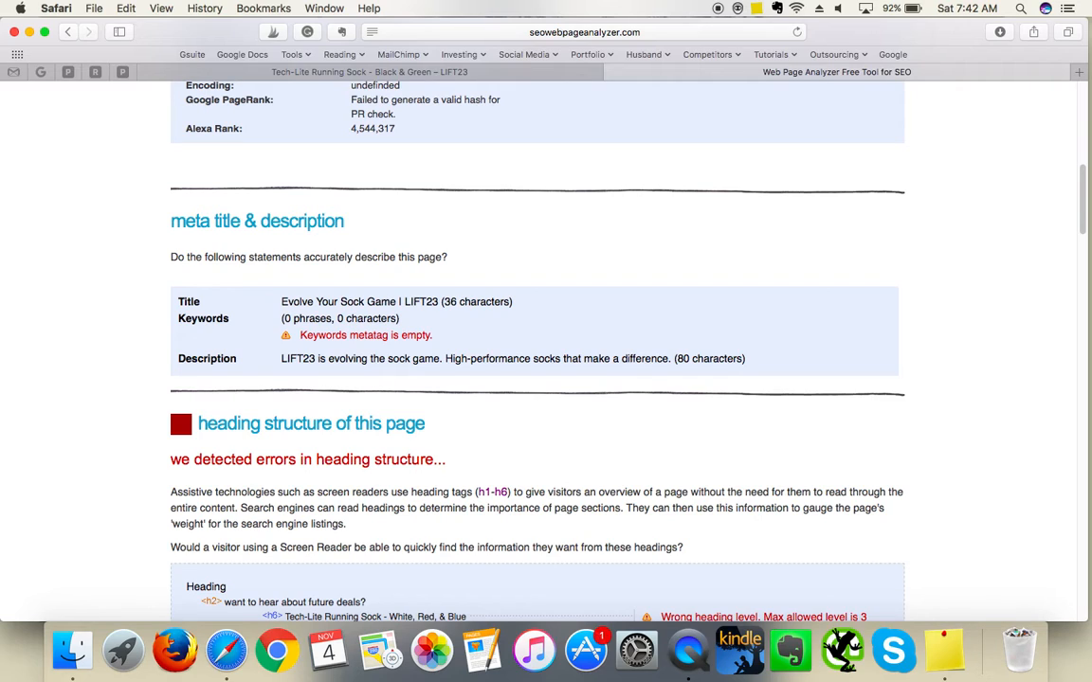
- Scroll to the meta title, description and heading structure results
scroll(down, 3)
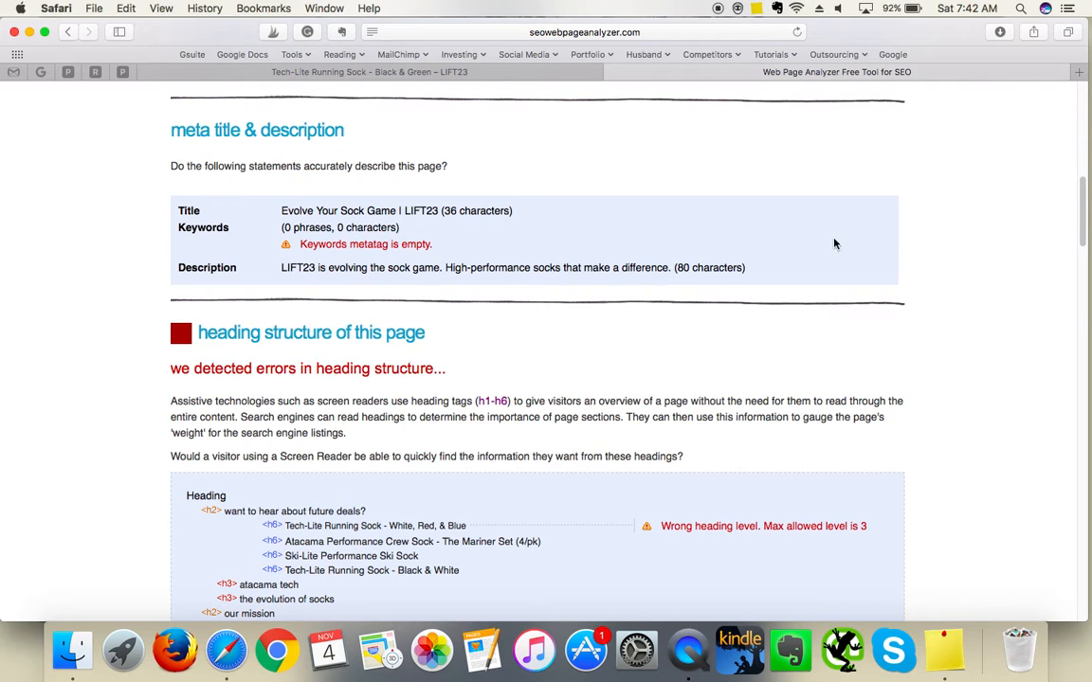
mouse_move(471, 271)
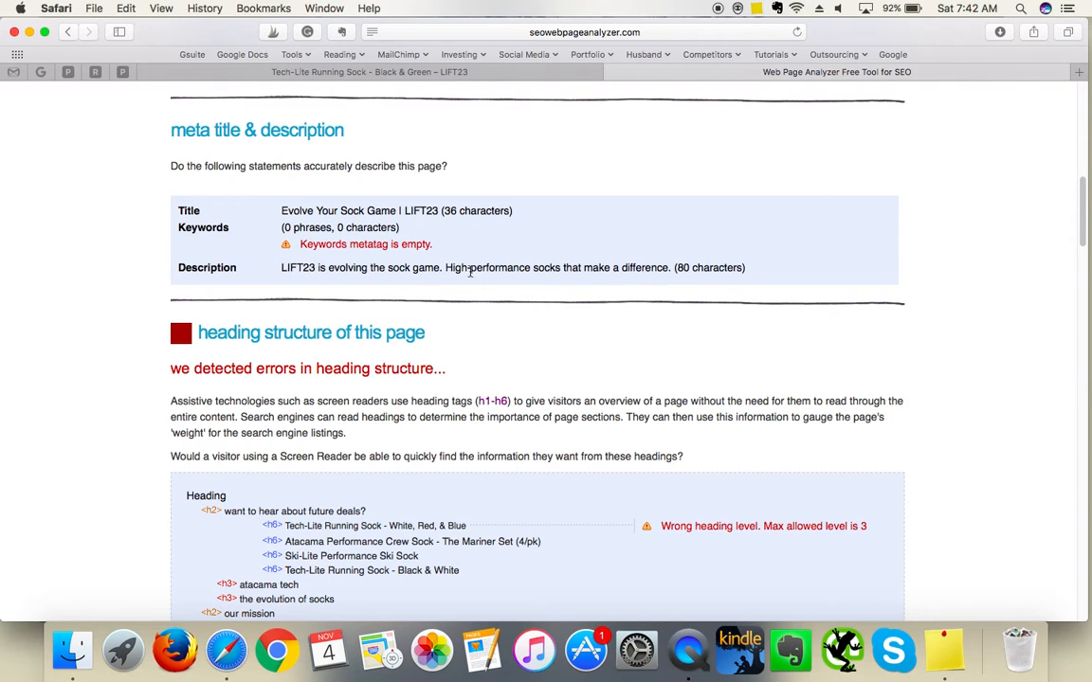
mouse_move(447, 270)
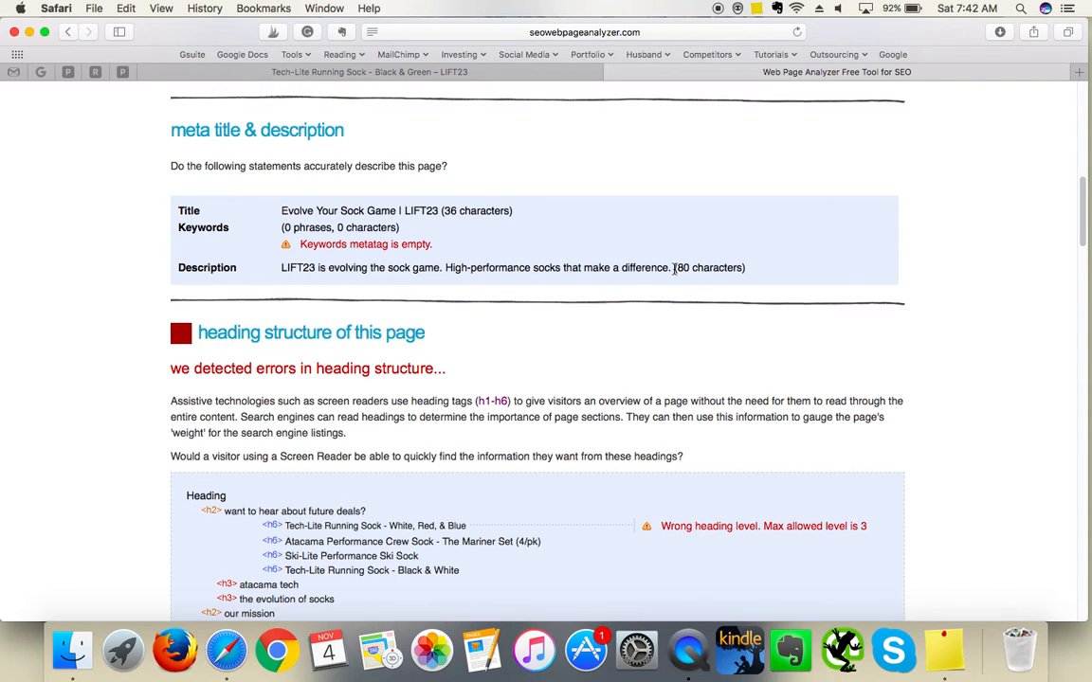
mouse_move(856, 261)
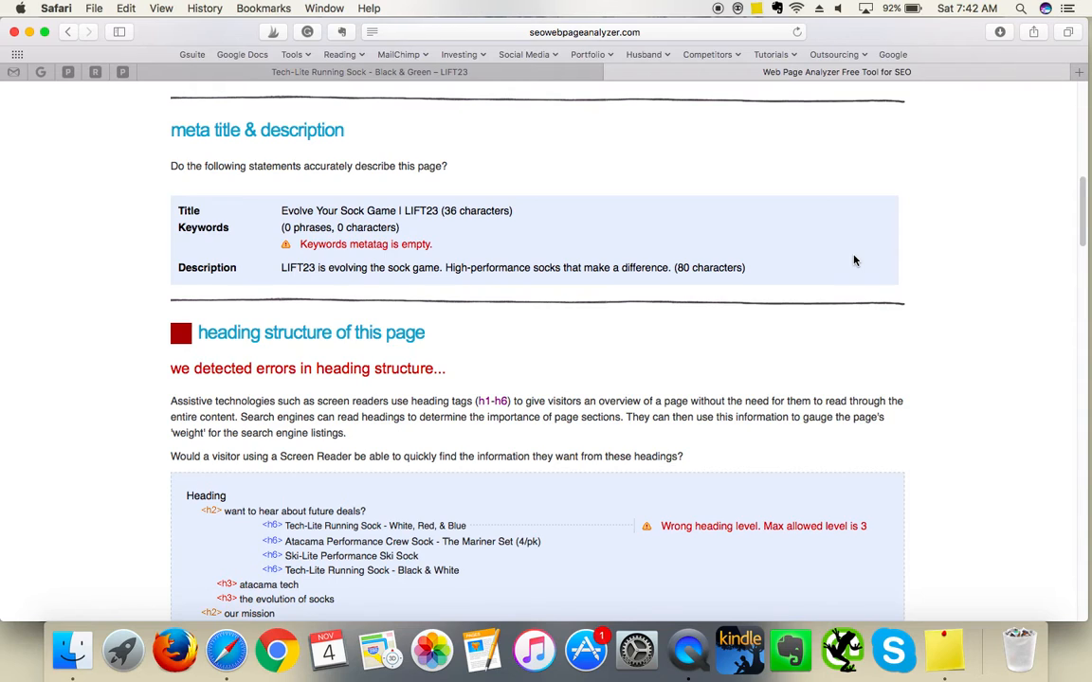
mouse_move(1025, 247)
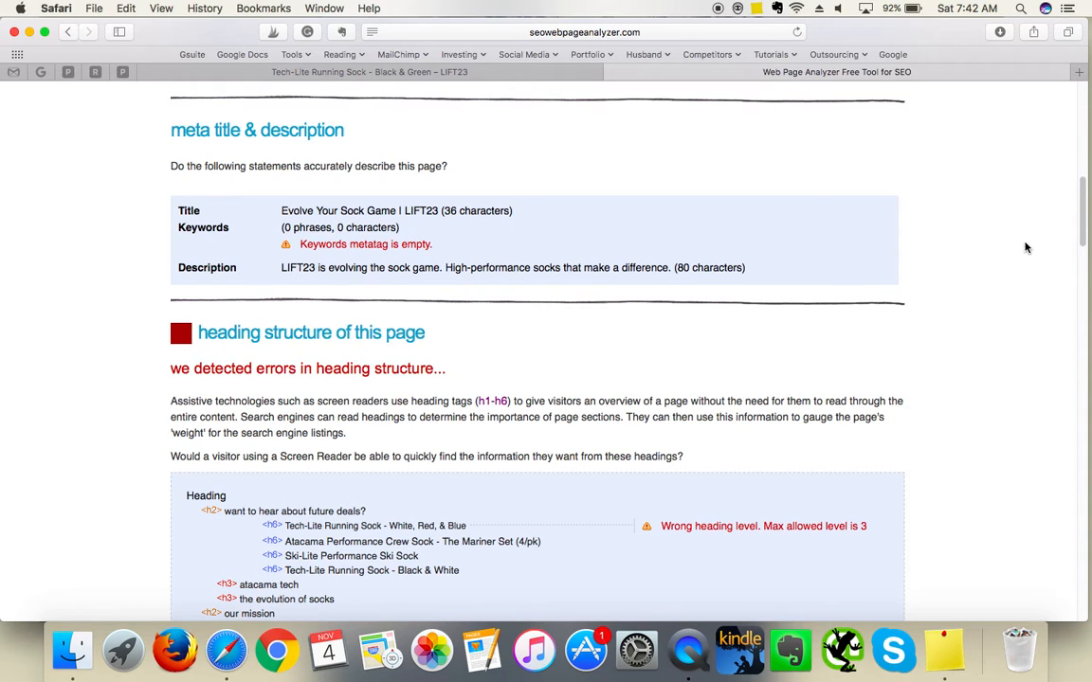
- Read heading errors, keyword frequencies and hyperlink counts, then return to the score 59
scroll(down, 3)
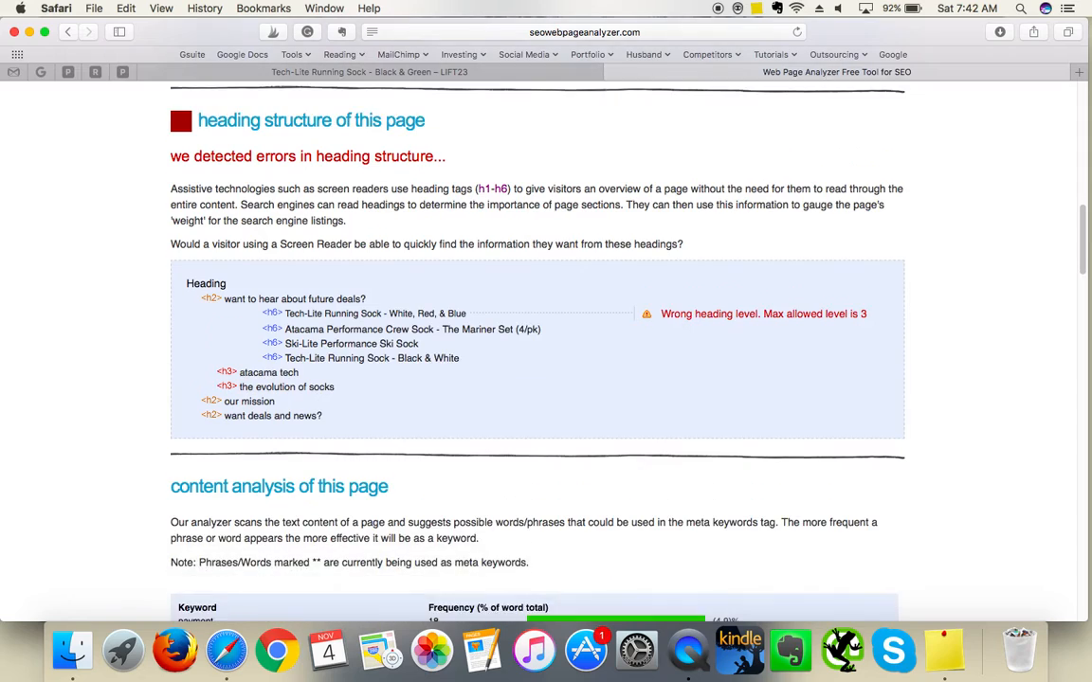
scroll(down, 3)
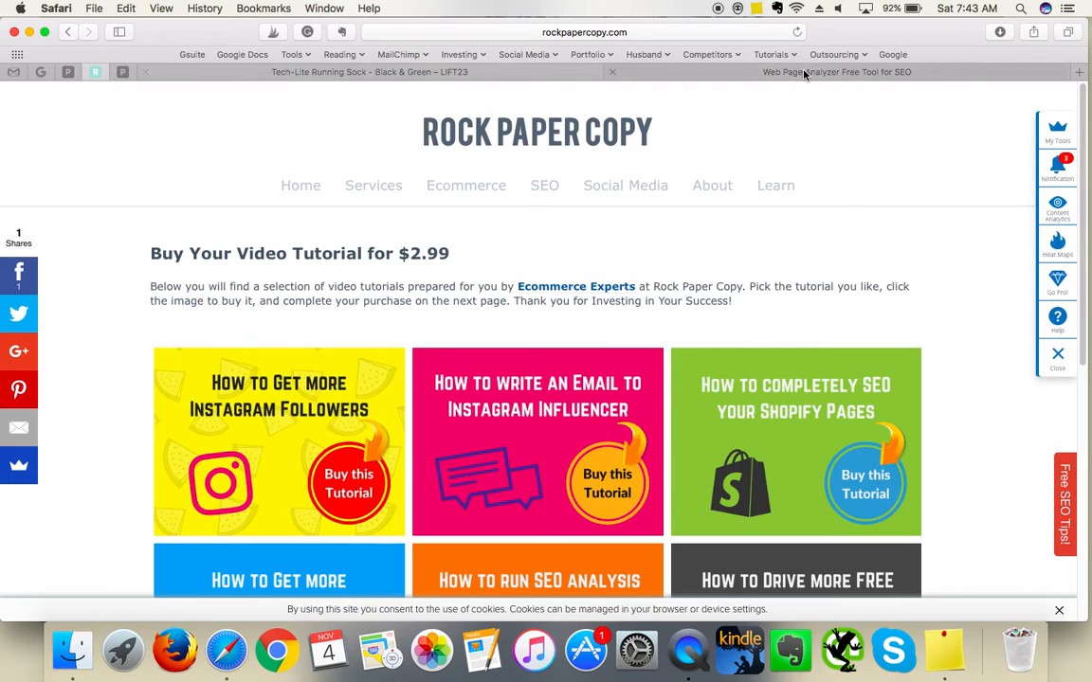
click(836, 72)
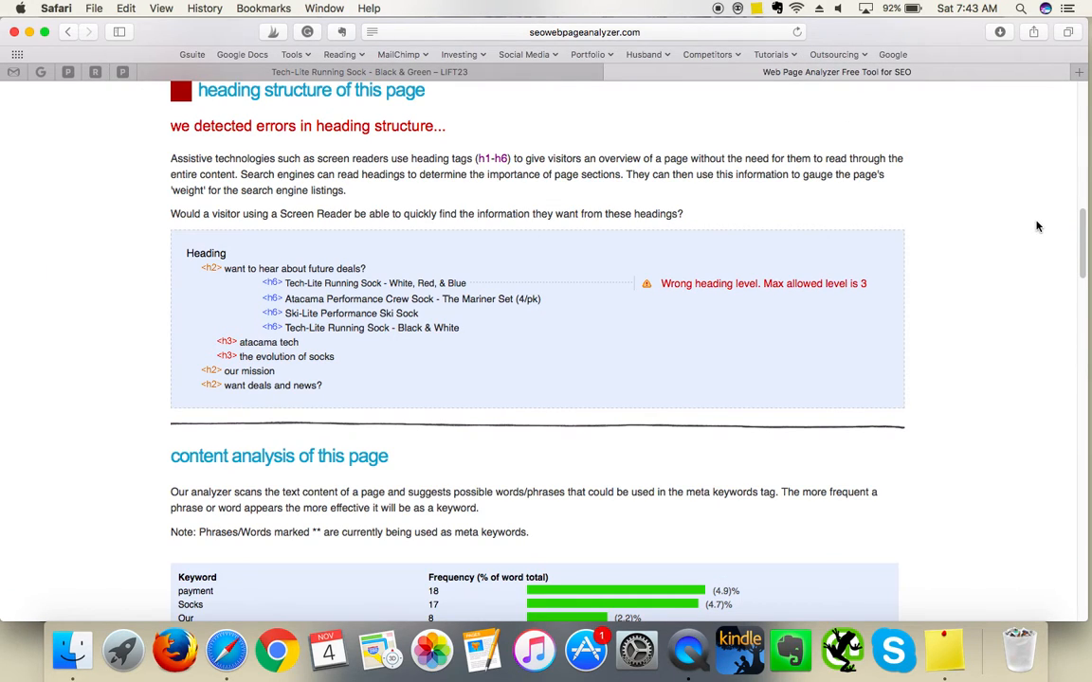
scroll(down, 3)
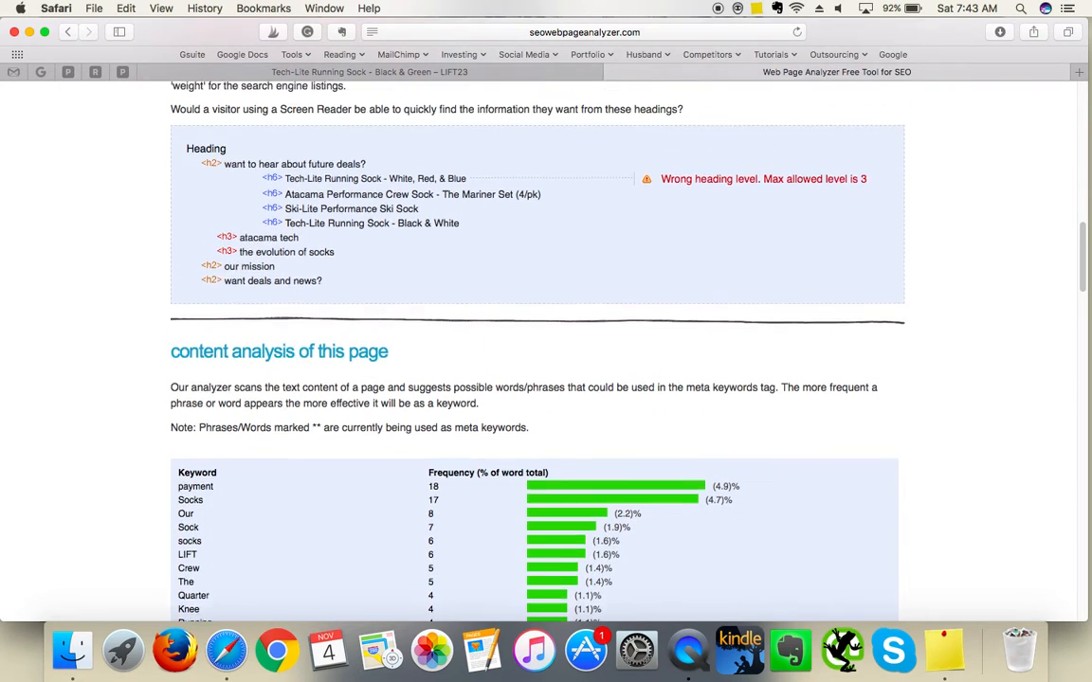
scroll(up, 3)
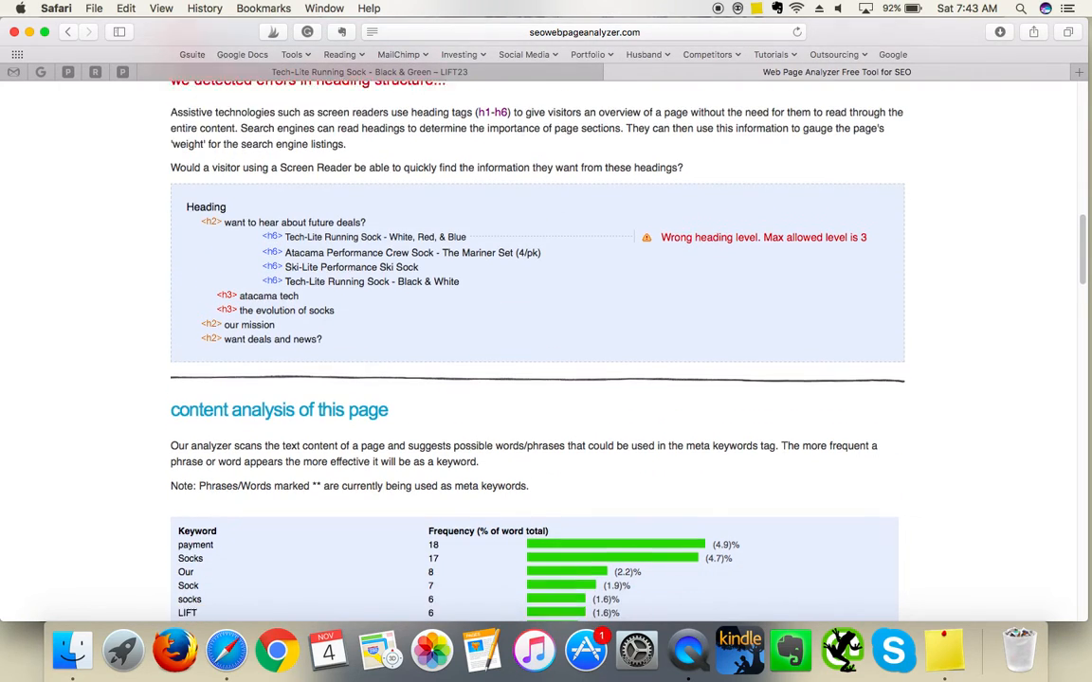
scroll(down, 3)
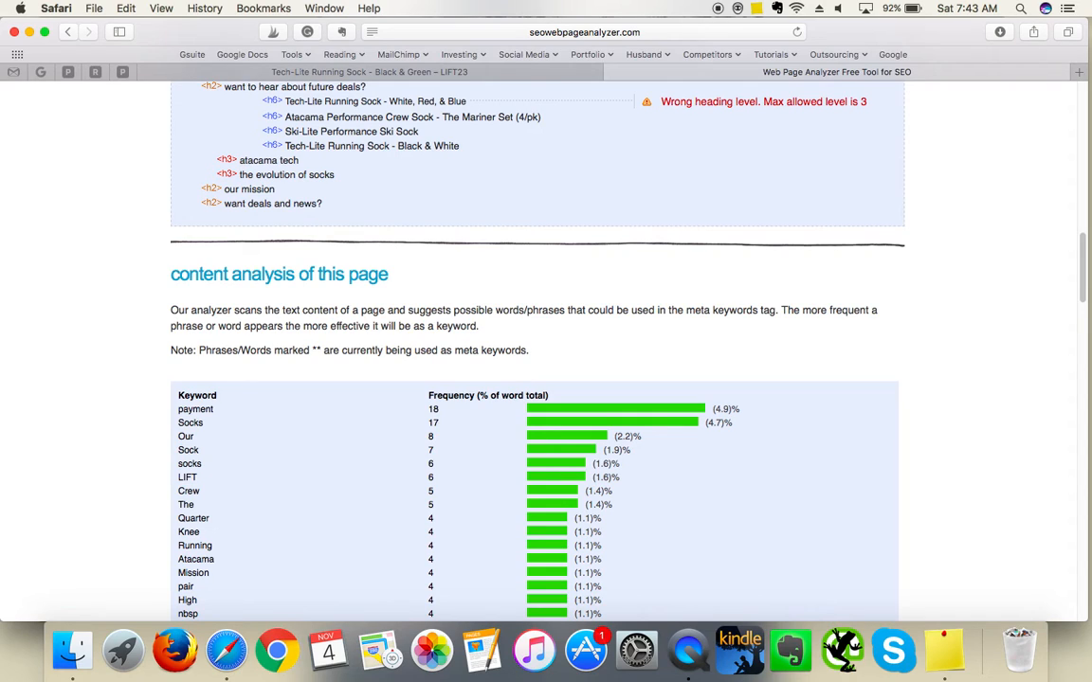
mouse_move(1075, 275)
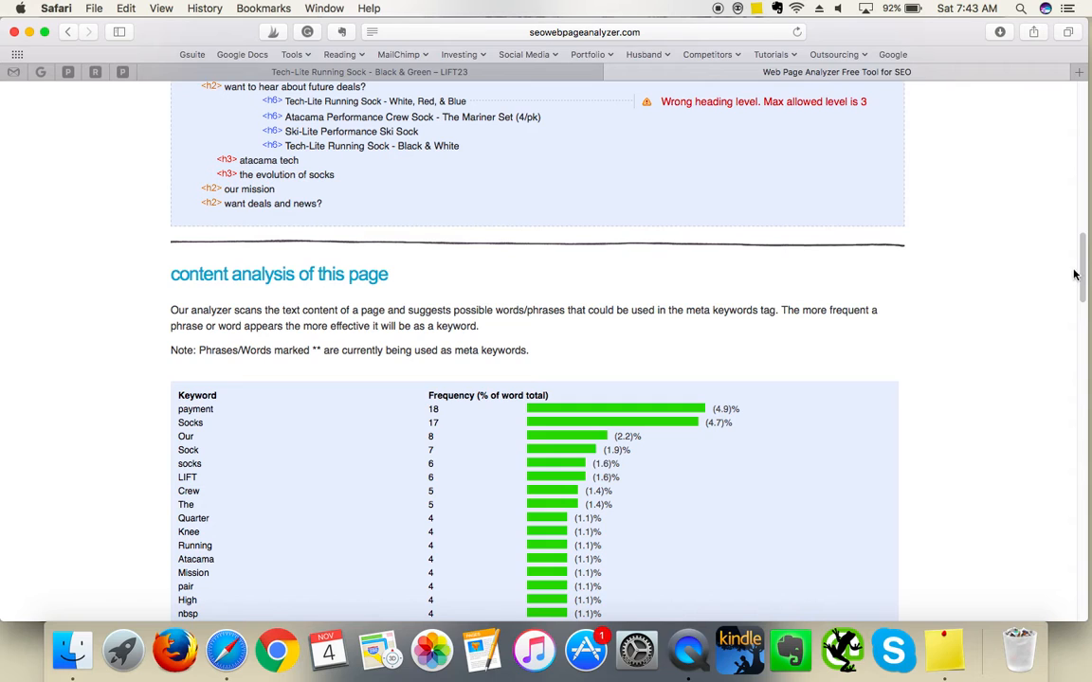
scroll(down, 3)
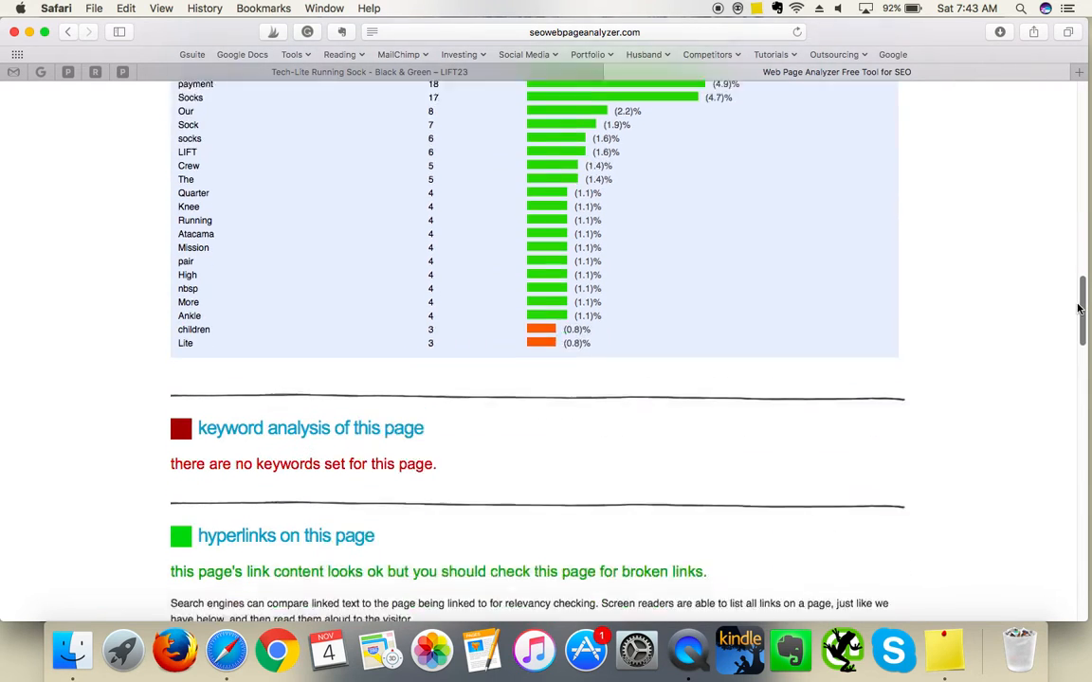
scroll(down, 3)
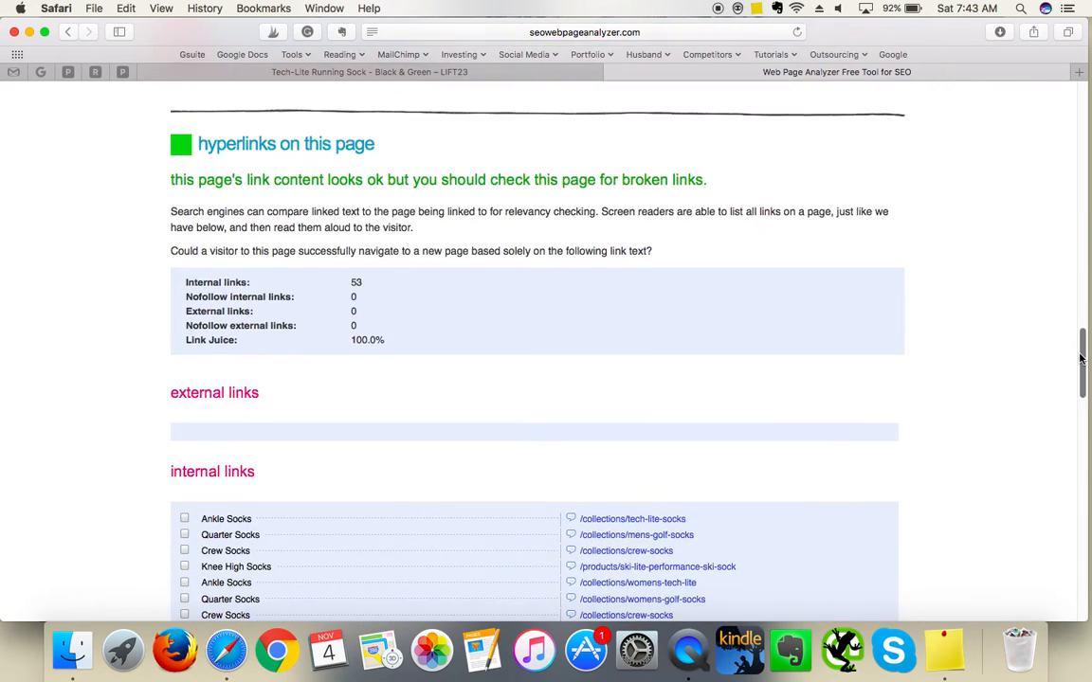
scroll(up, 3)
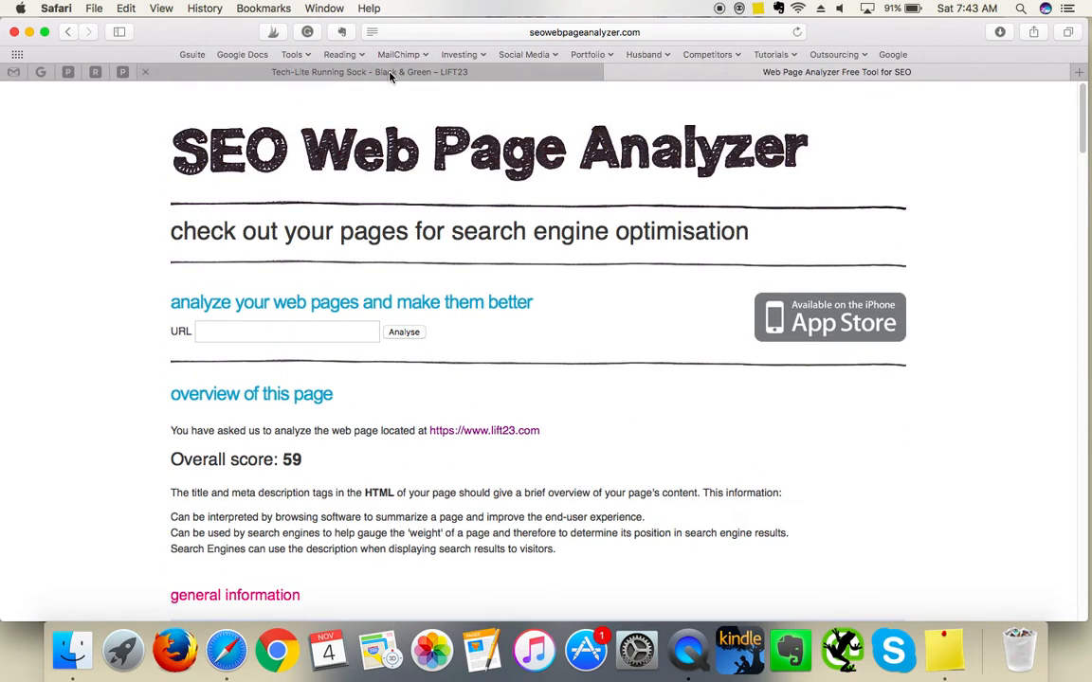
- On Rock Paper Copy, open Services > Critiques and view the $50 request form
click(369, 72)
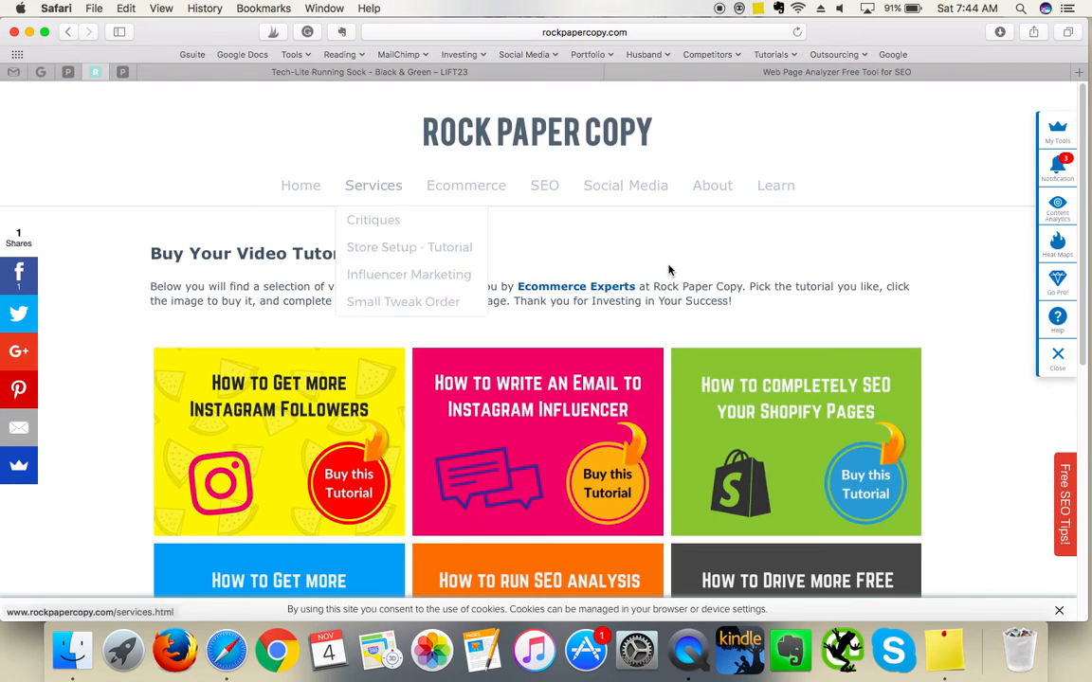
mouse_move(960, 173)
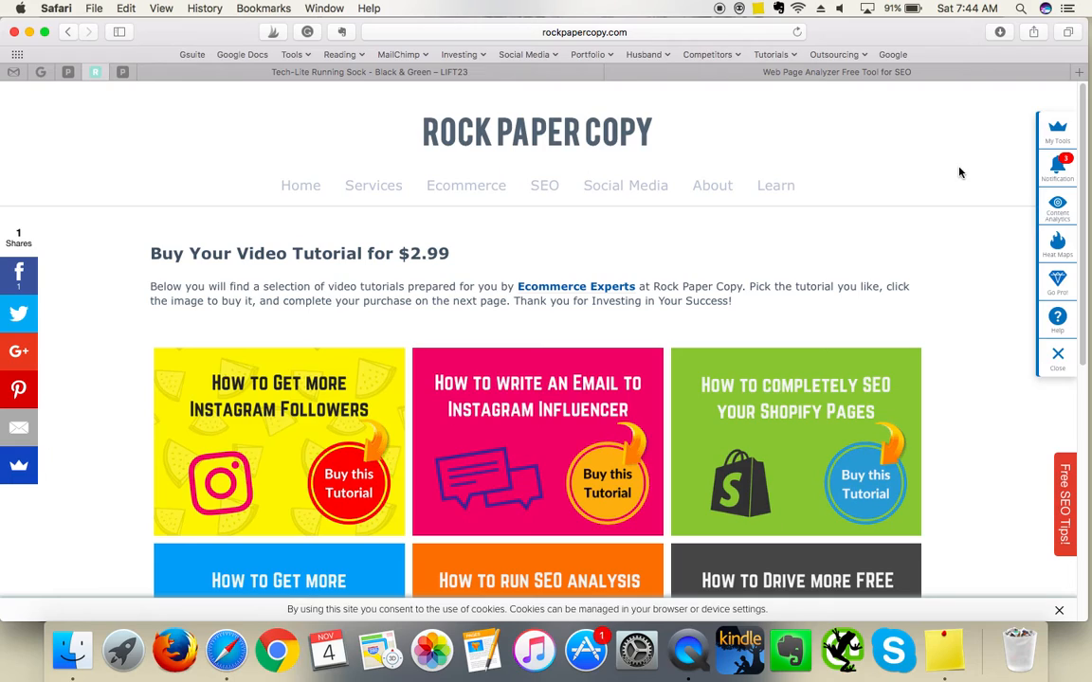
mouse_move(990, 185)
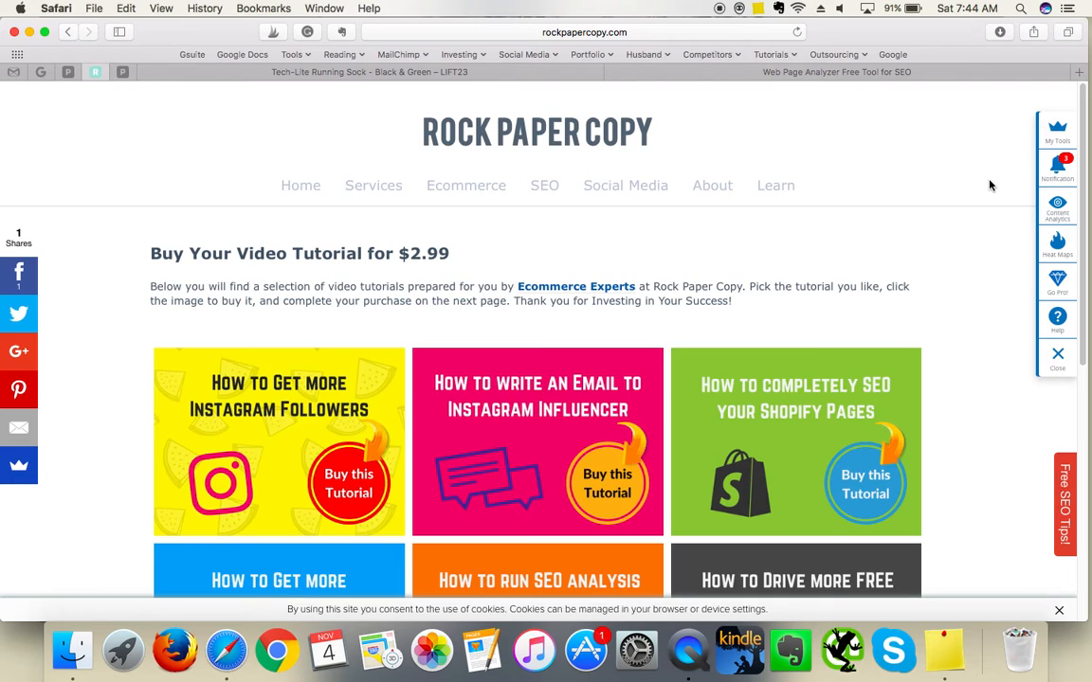
mouse_move(832, 104)
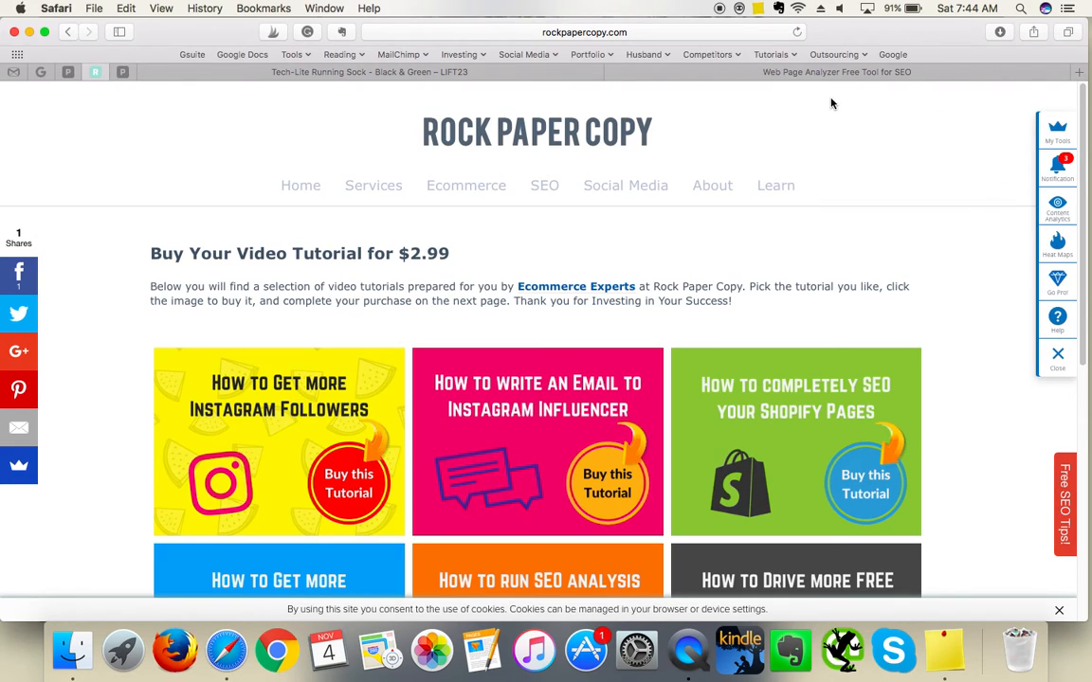
mouse_move(884, 130)
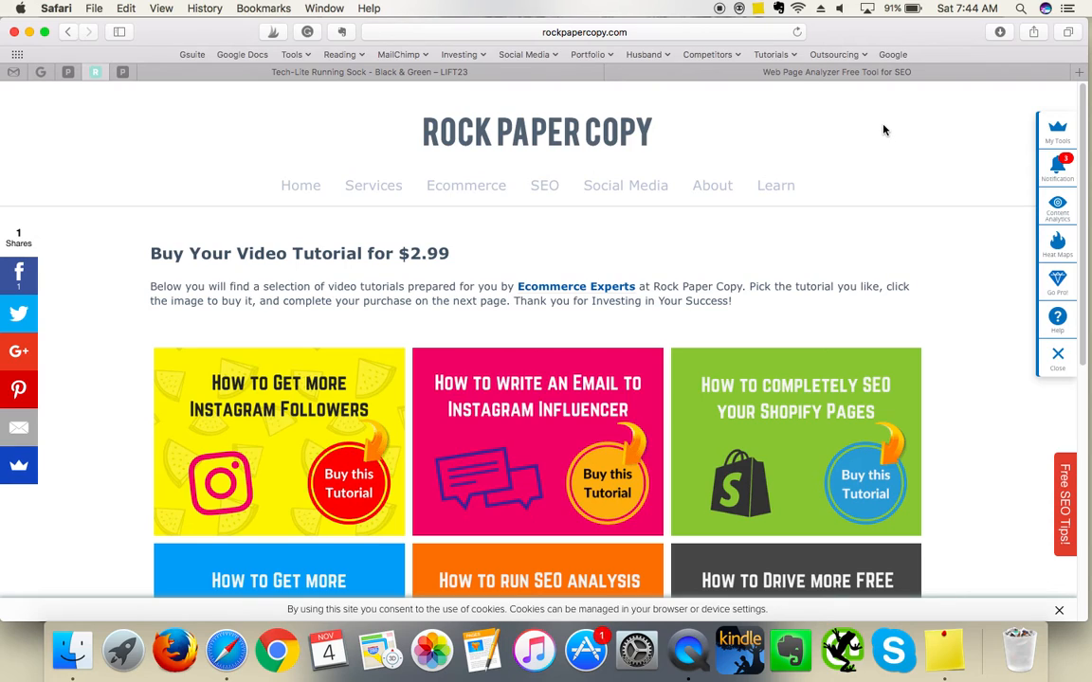
mouse_move(373, 185)
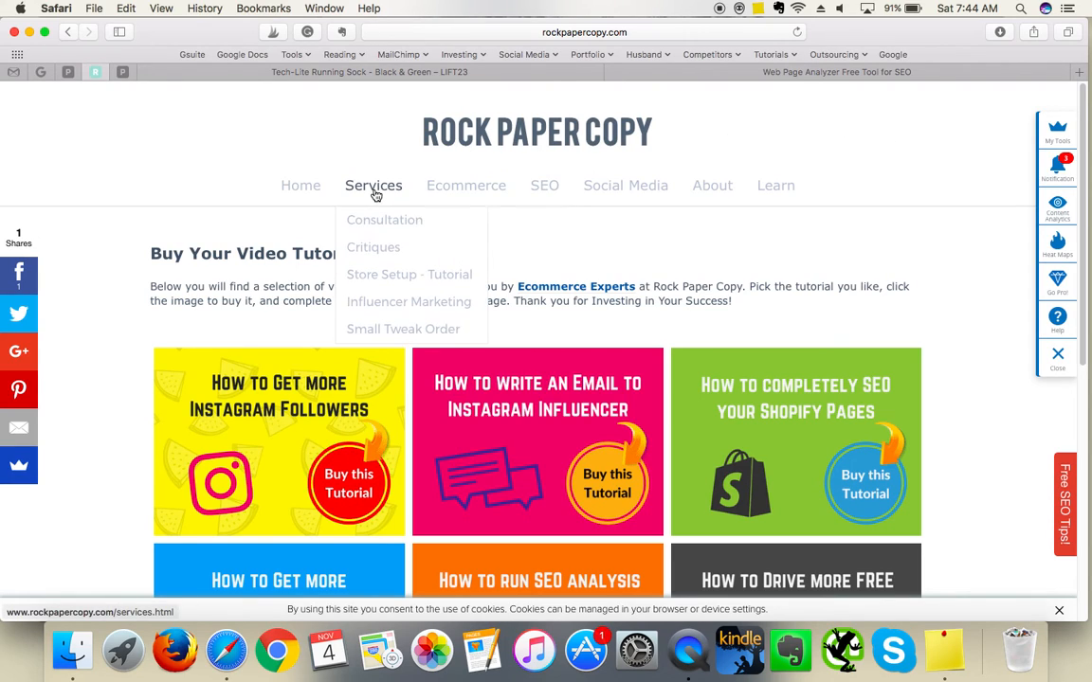
click(373, 248)
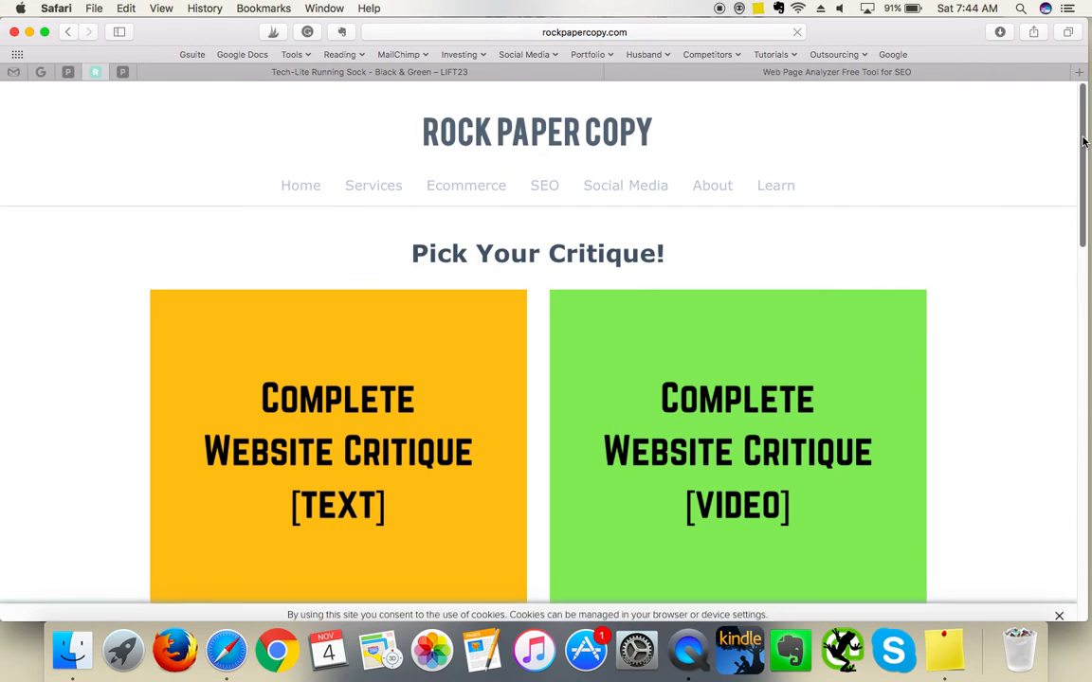
scroll(down, 3)
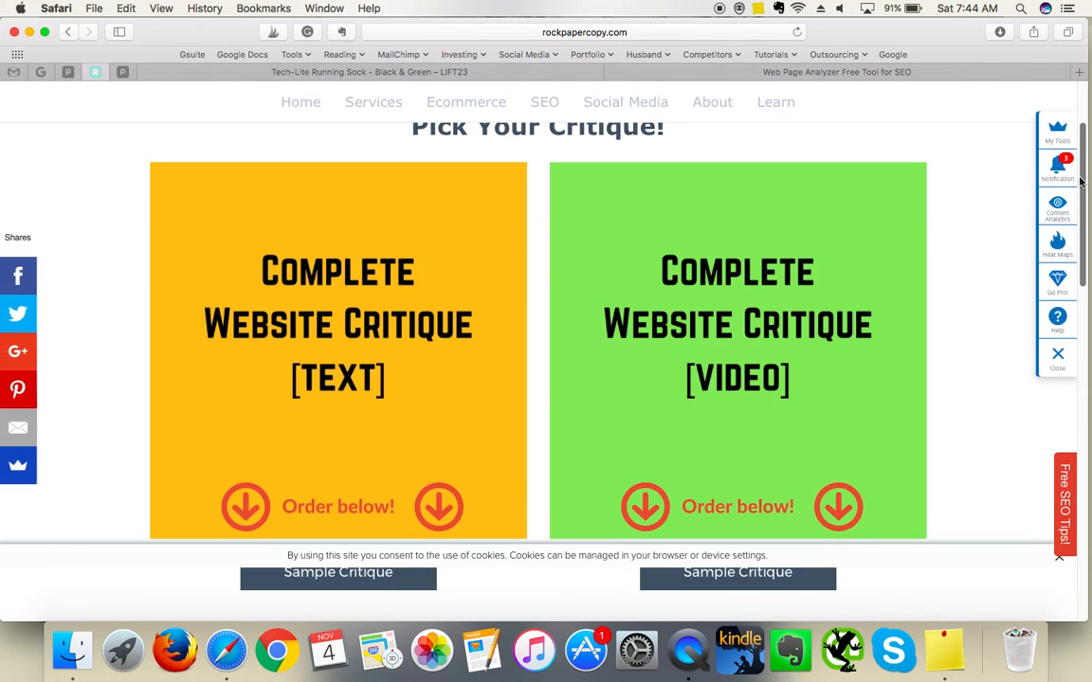
scroll(down, 3)
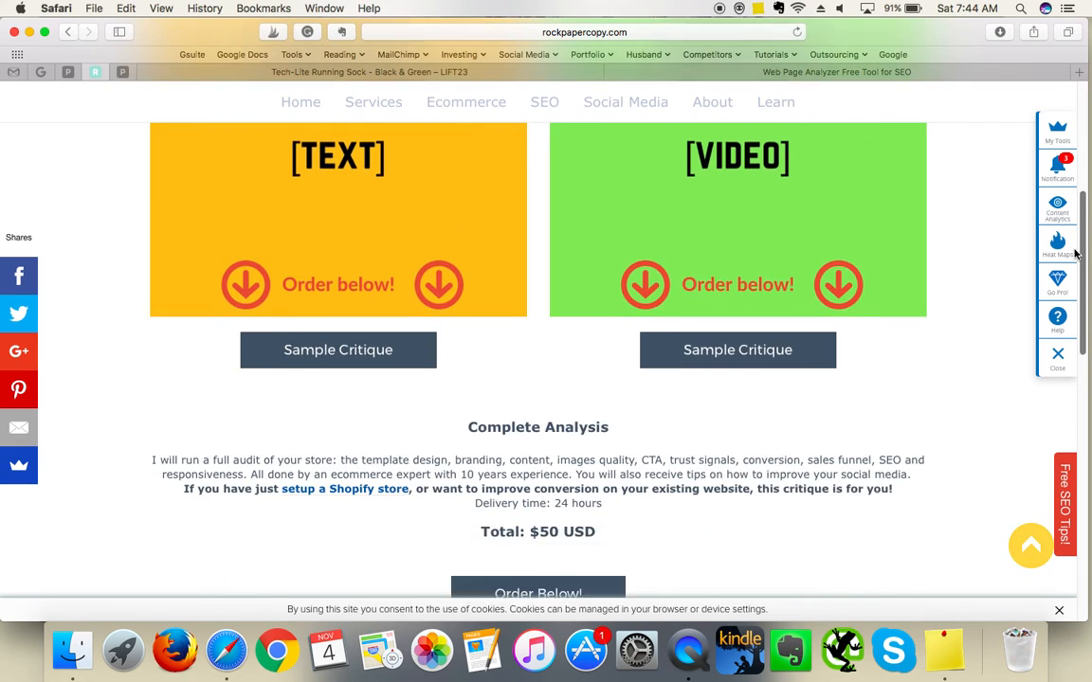
scroll(down, 3)
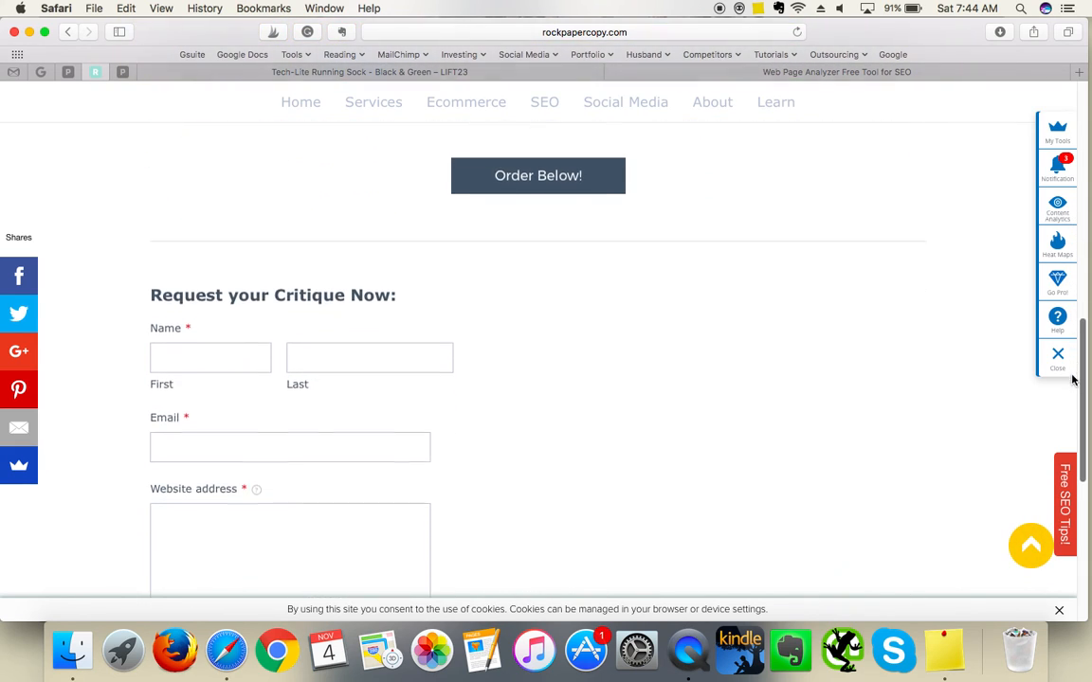
scroll(up, 3)
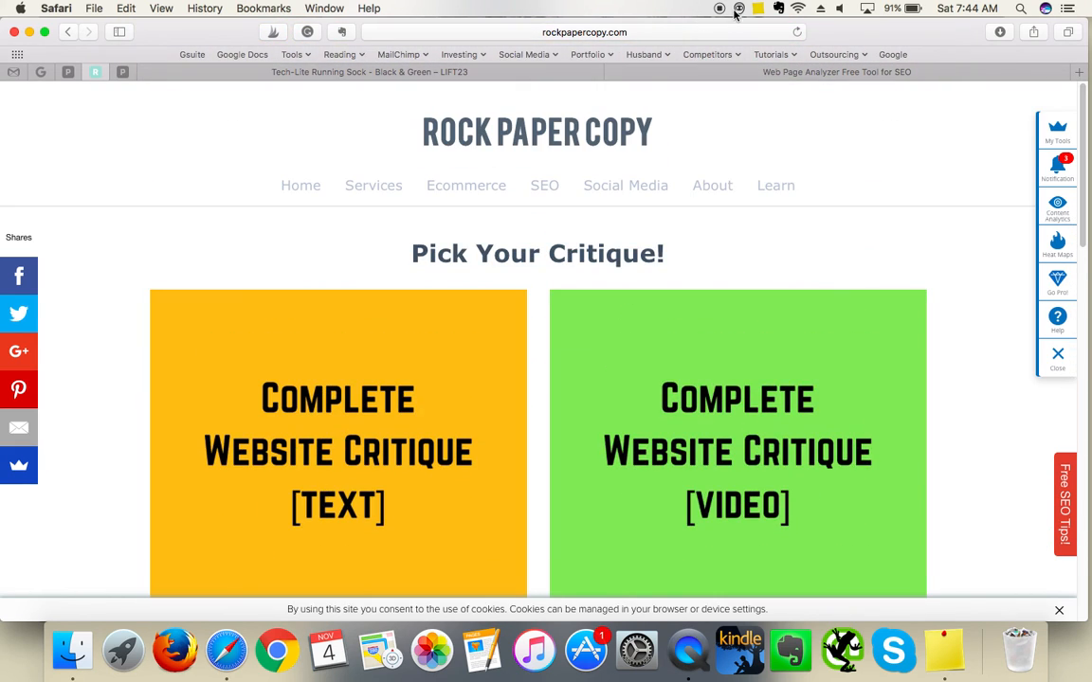